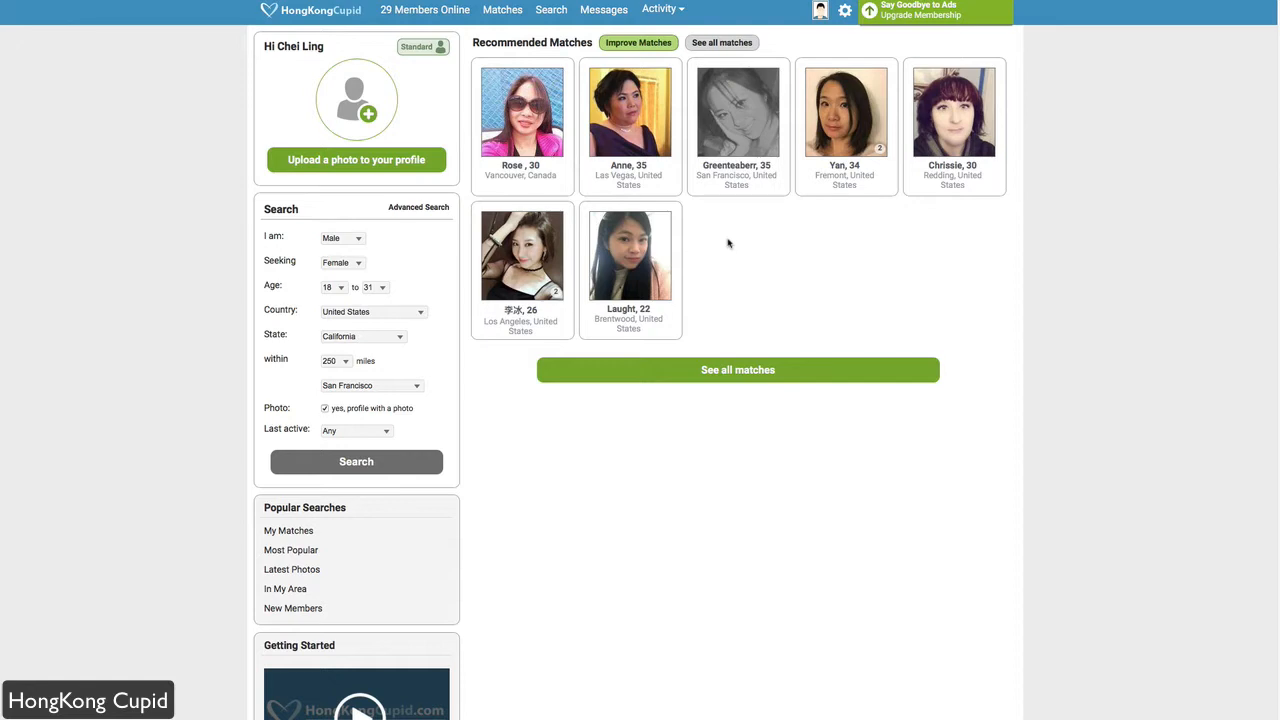
pyautogui.moveTo(718, 244)
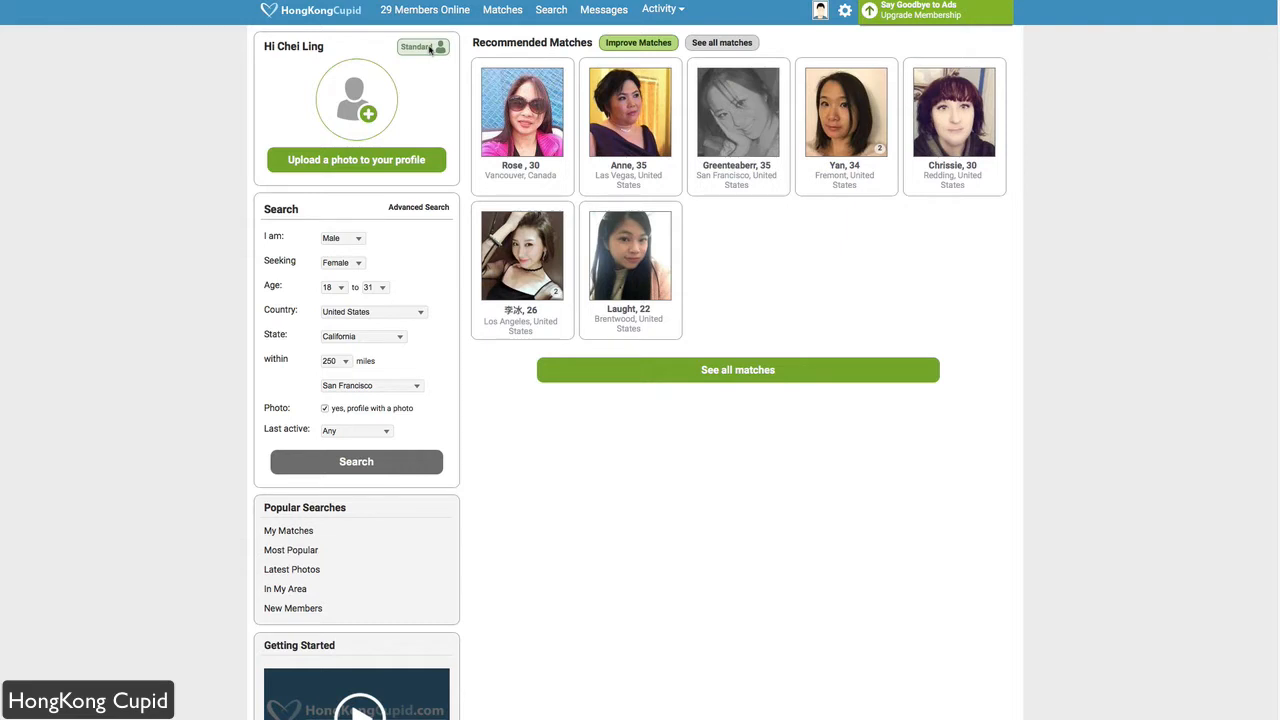
pyautogui.moveTo(818, 50)
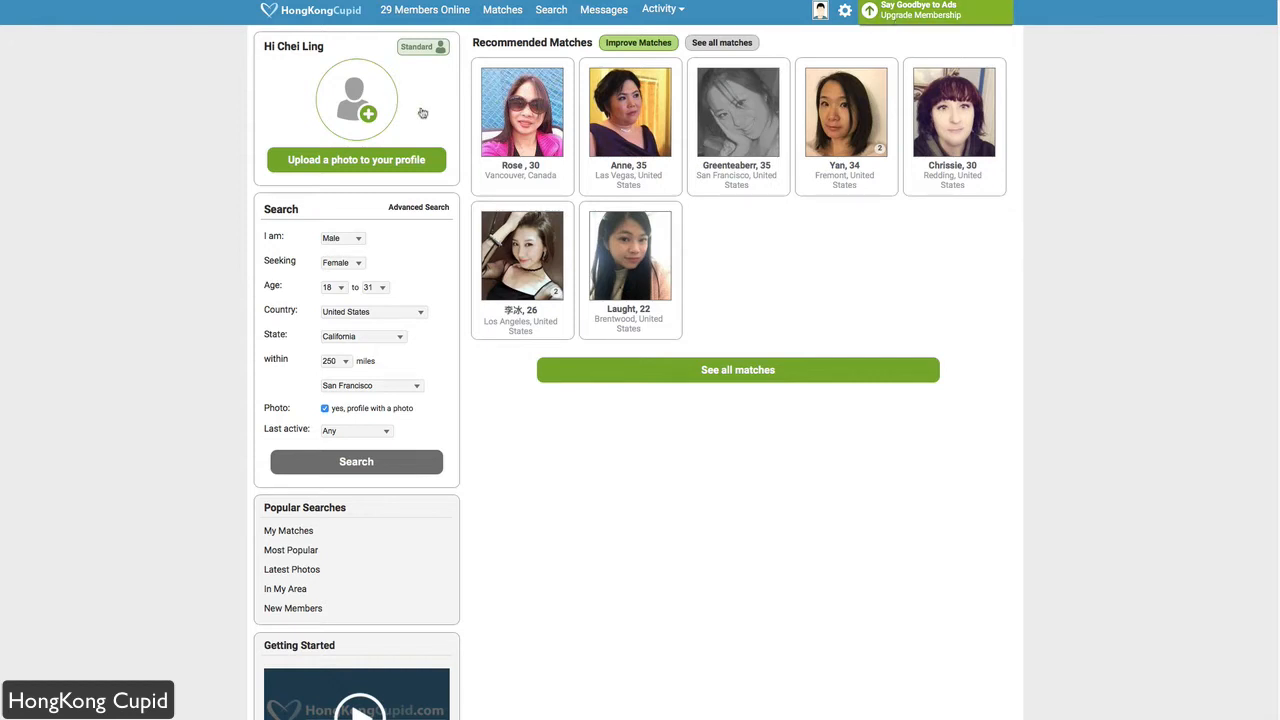
# - Visit the profile photo upload page and the editors for profile details and match criteria
pyautogui.click(356, 160)
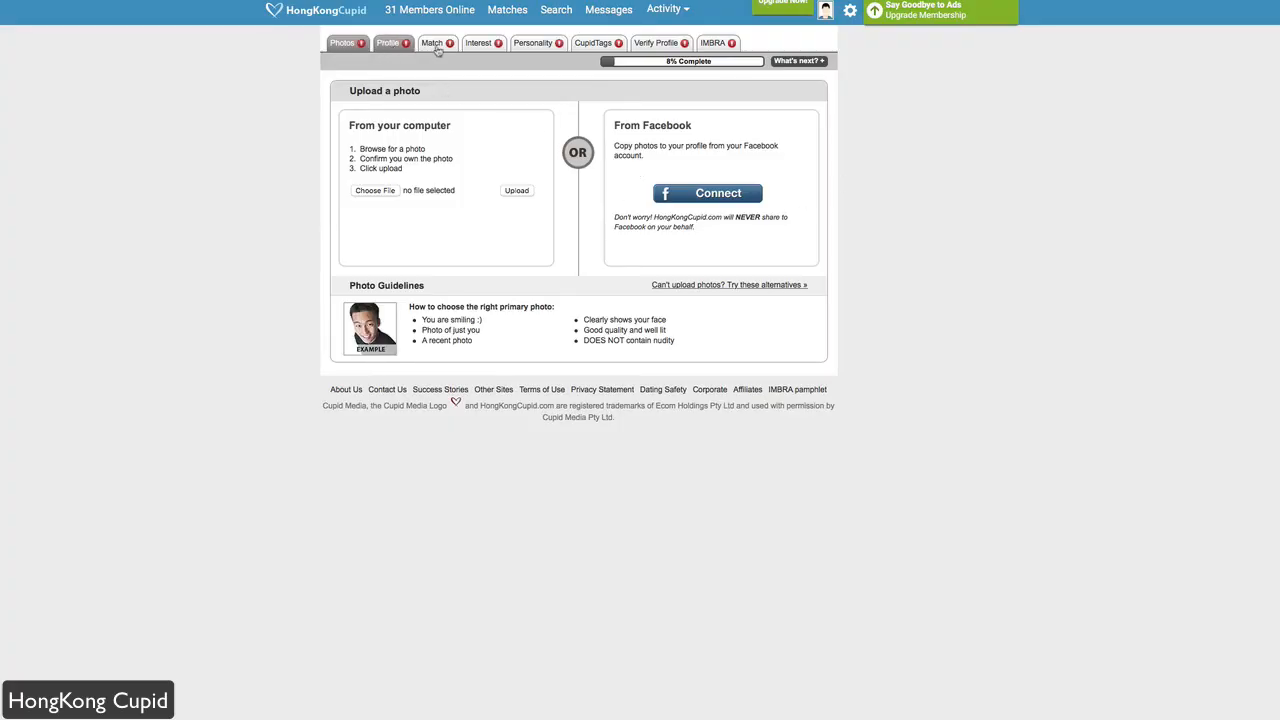
pyautogui.click(388, 42)
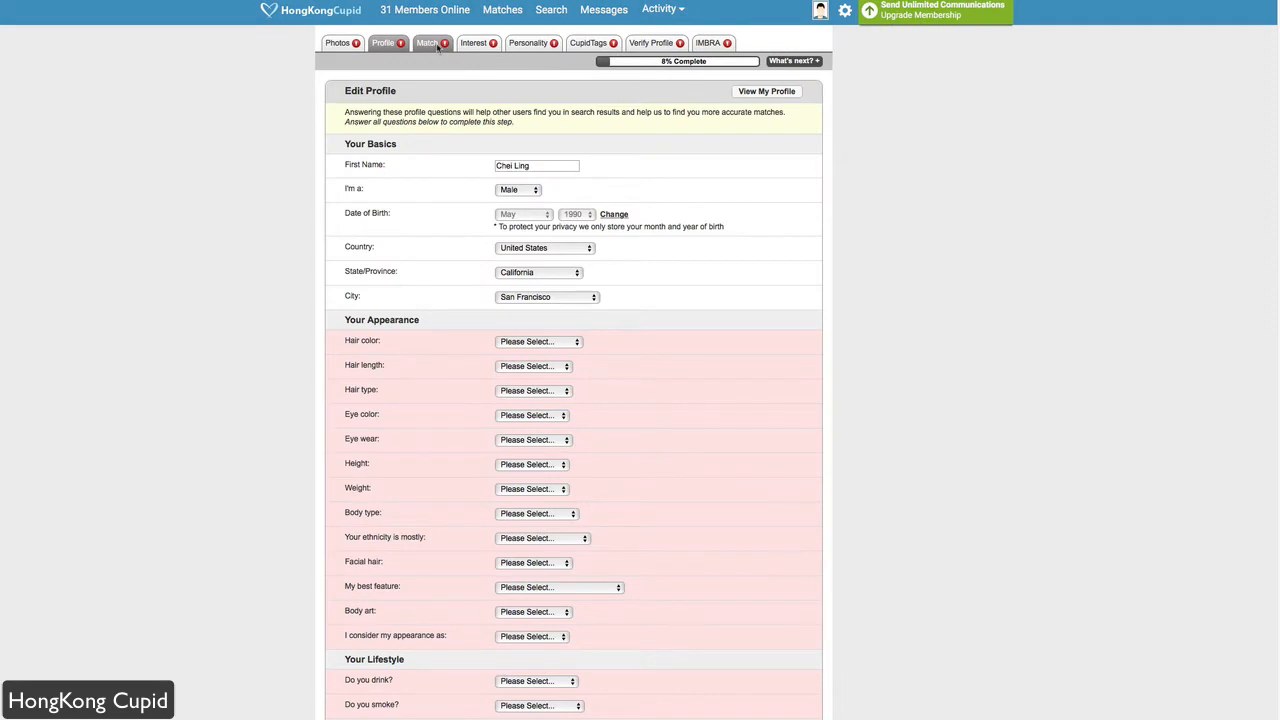
pyautogui.click(428, 44)
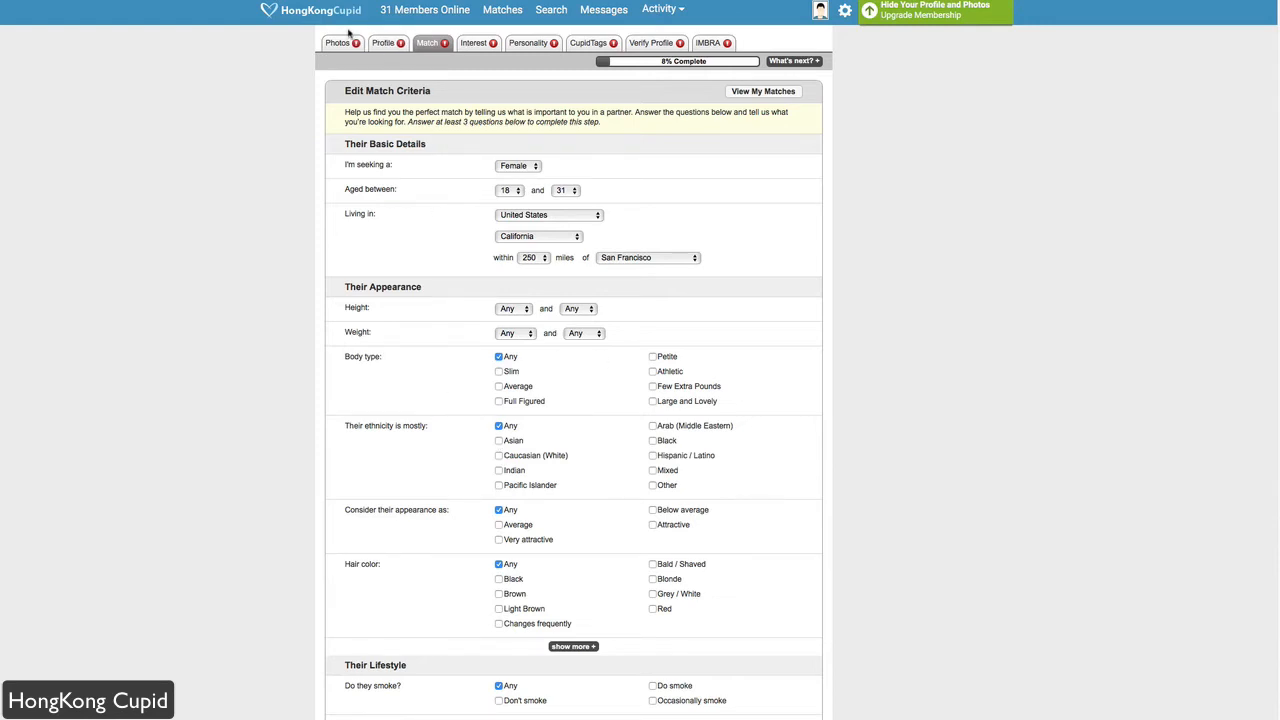
pyautogui.scroll(-3)
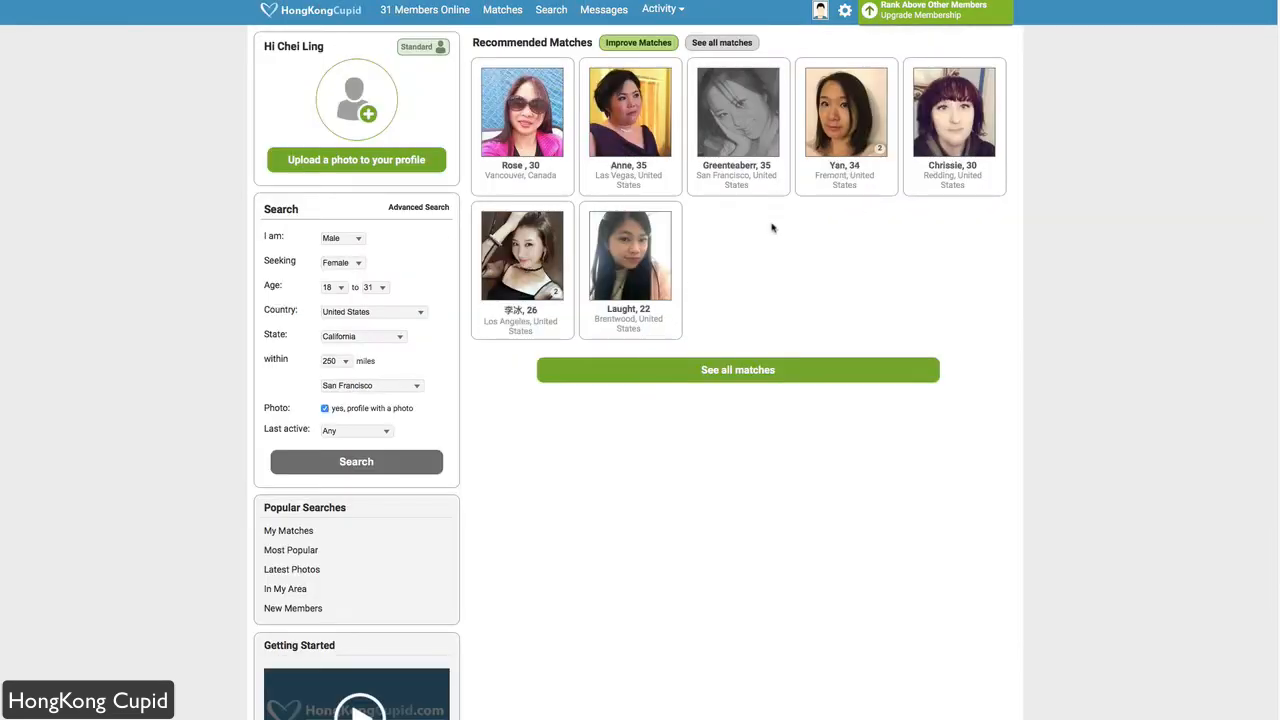
pyautogui.moveTo(836, 198)
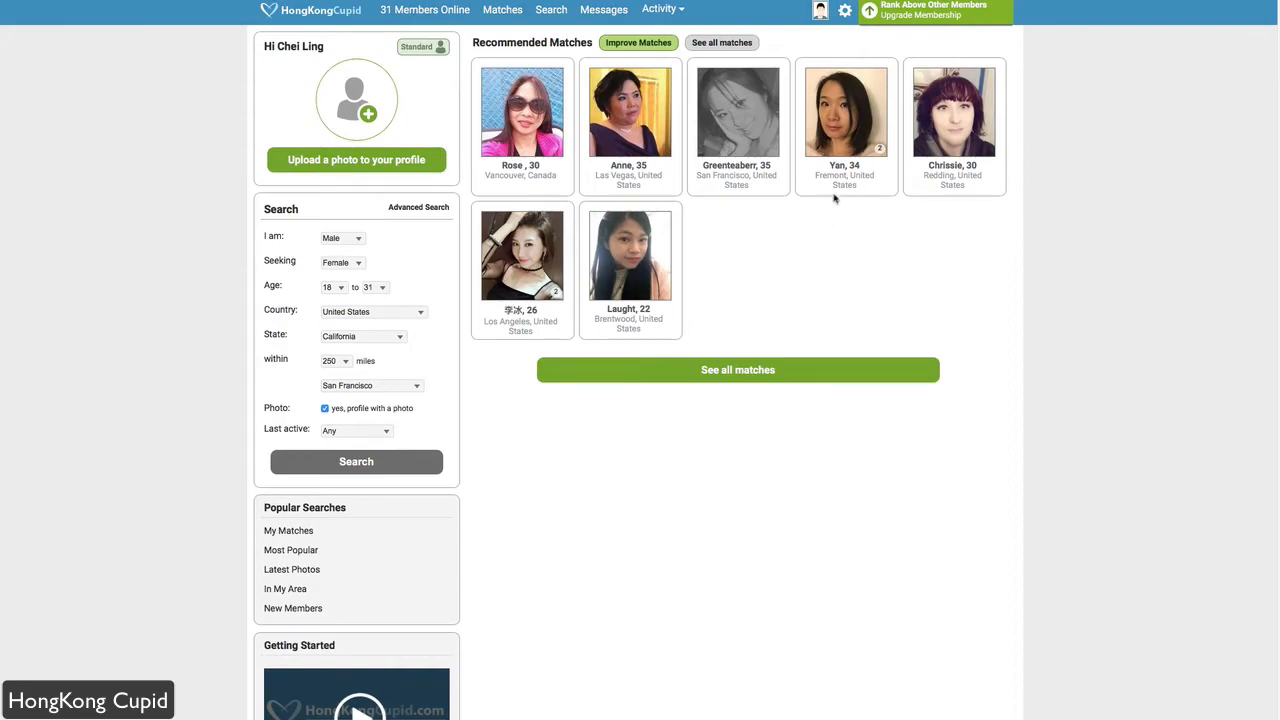
pyautogui.click(844, 112)
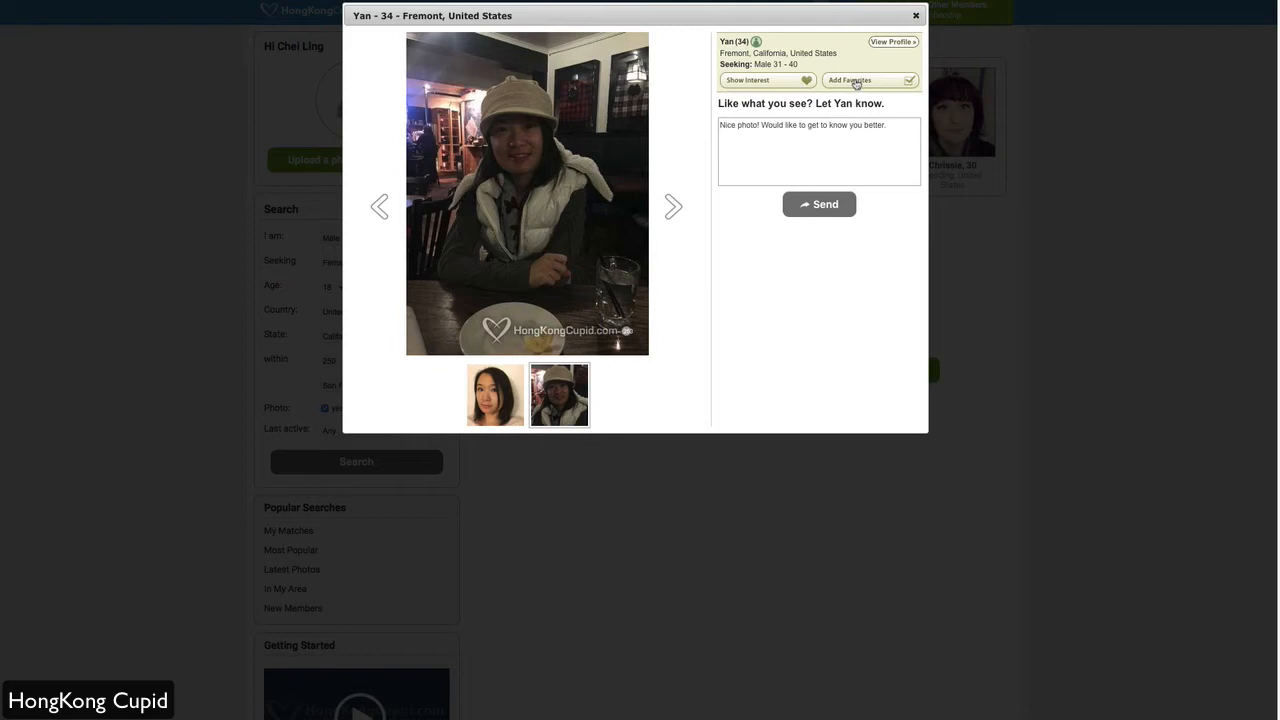
pyautogui.moveTo(826, 70)
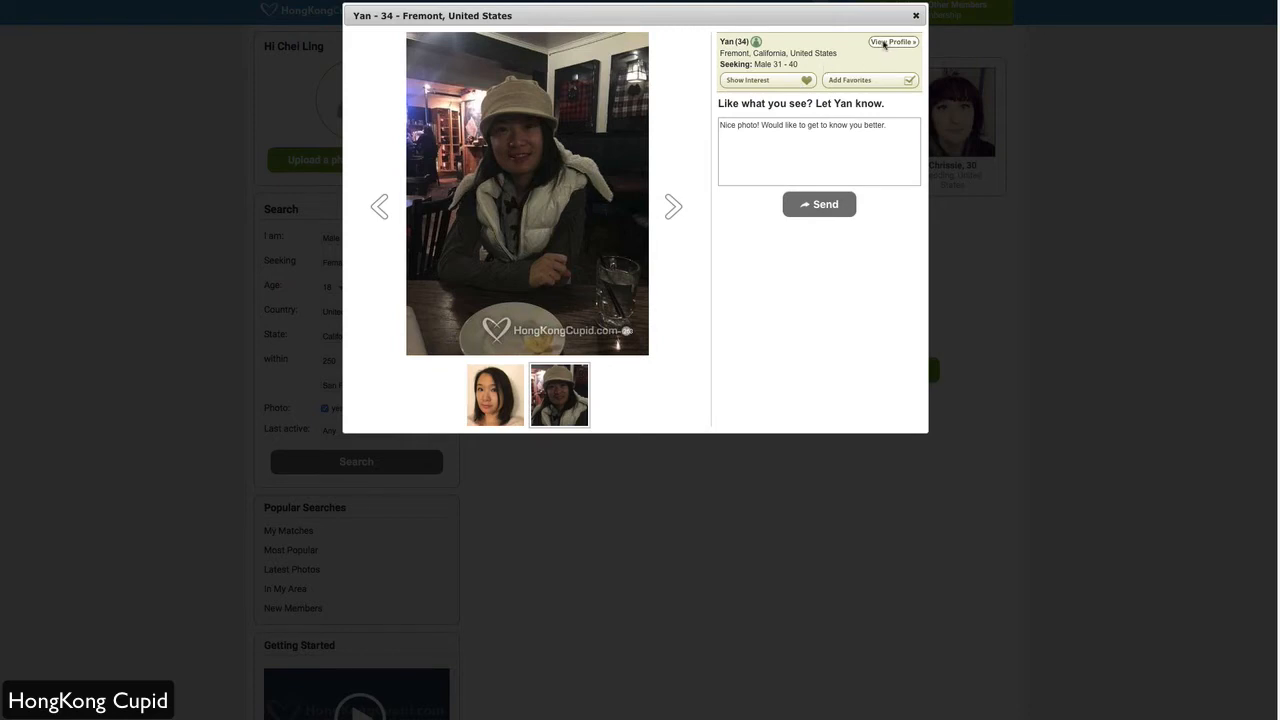
pyautogui.click(892, 42)
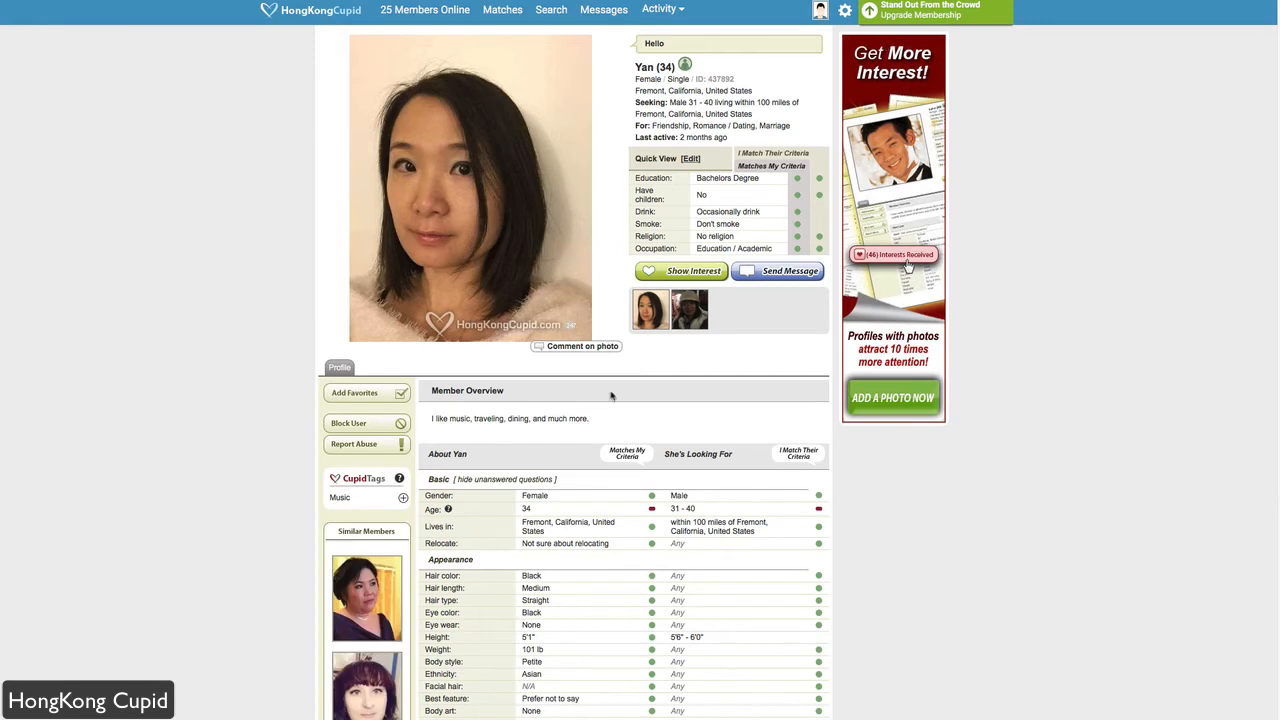
pyautogui.moveTo(560, 422)
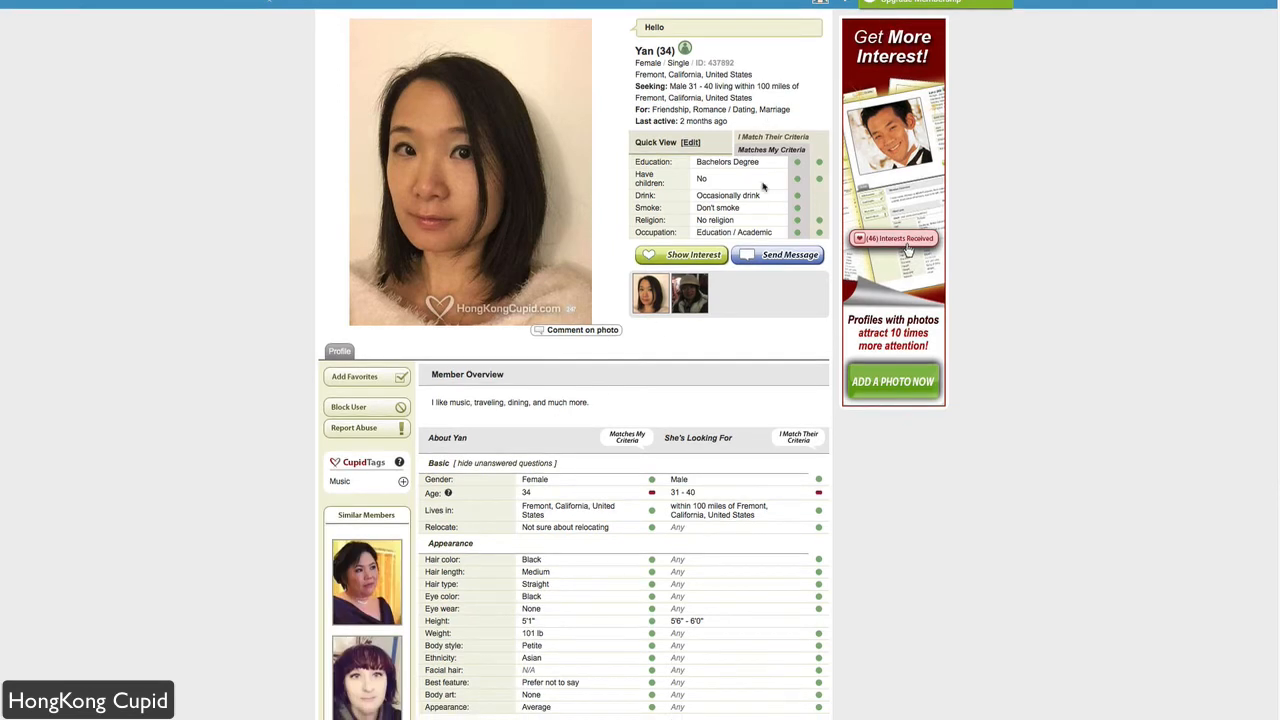
pyautogui.moveTo(796, 304)
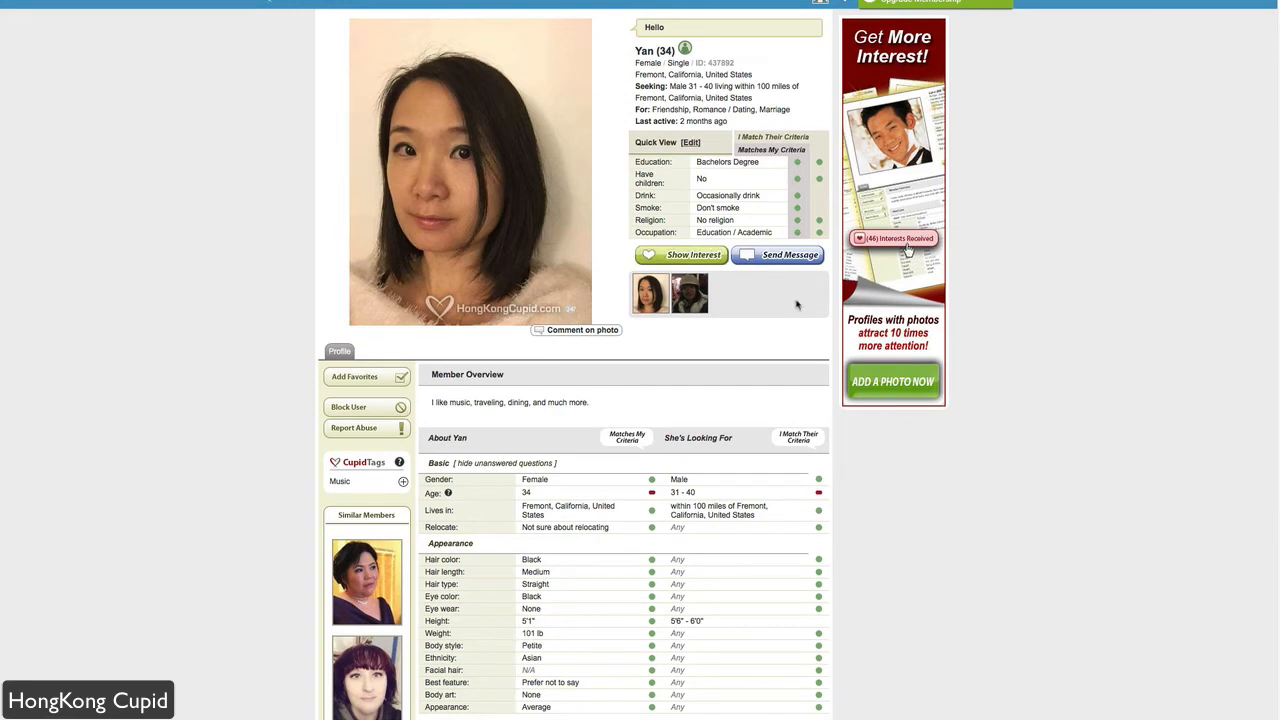
pyautogui.scroll(-3)
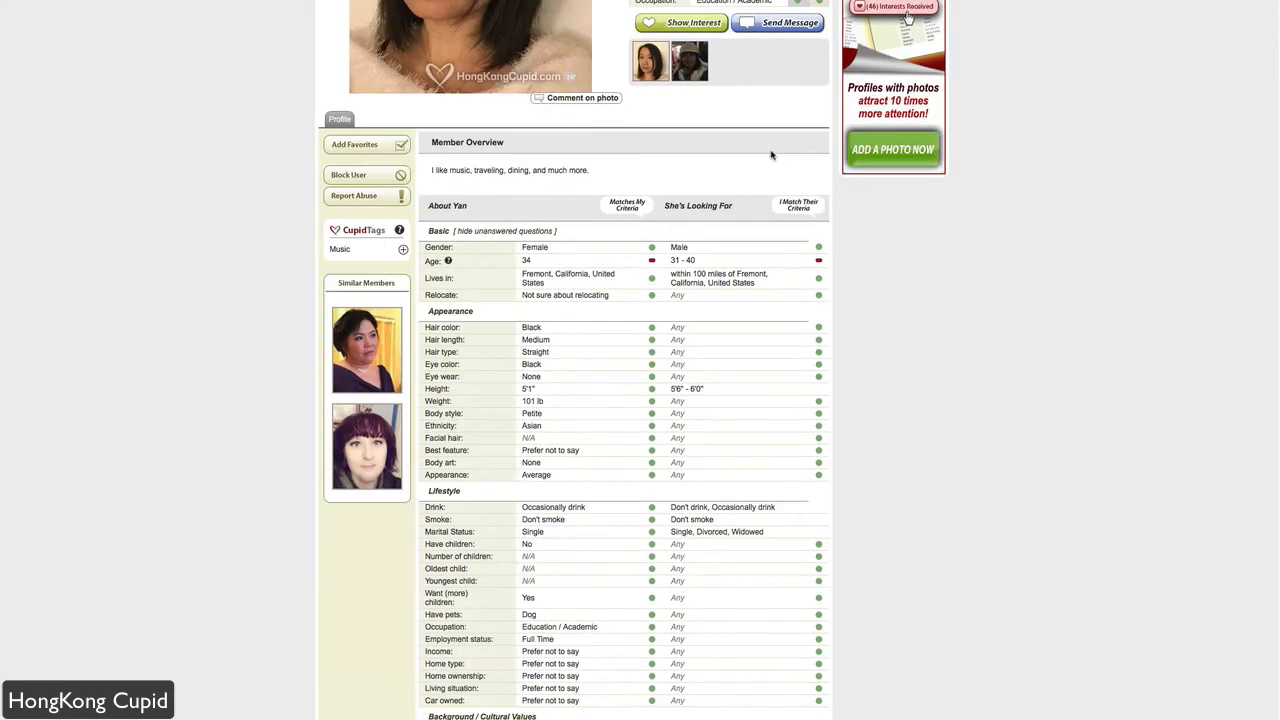
pyautogui.moveTo(632, 410)
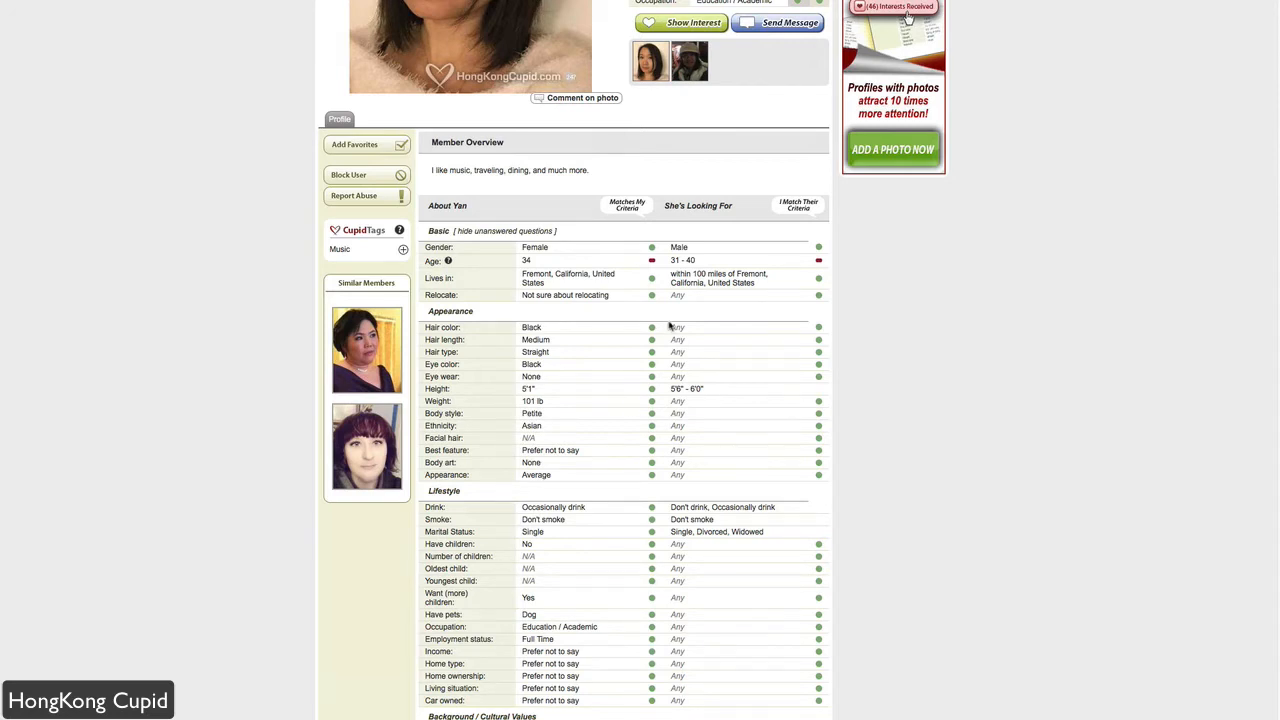
pyautogui.scroll(-3)
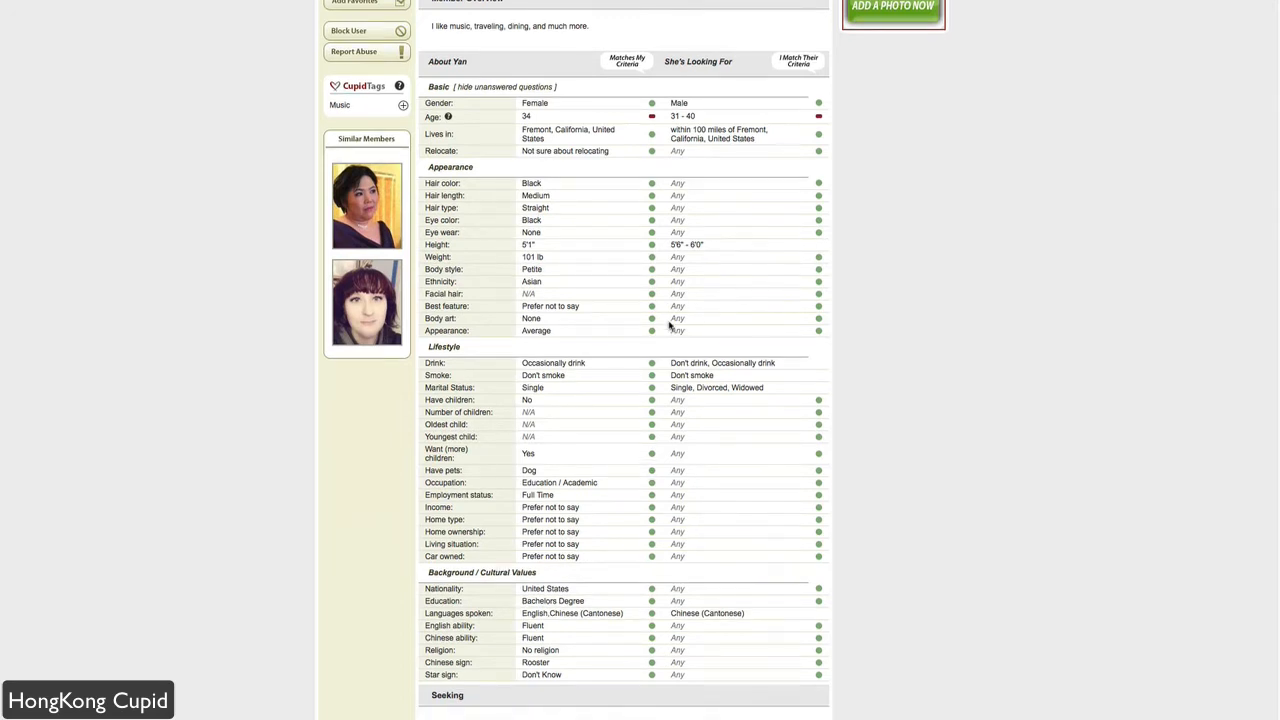
pyautogui.scroll(-3)
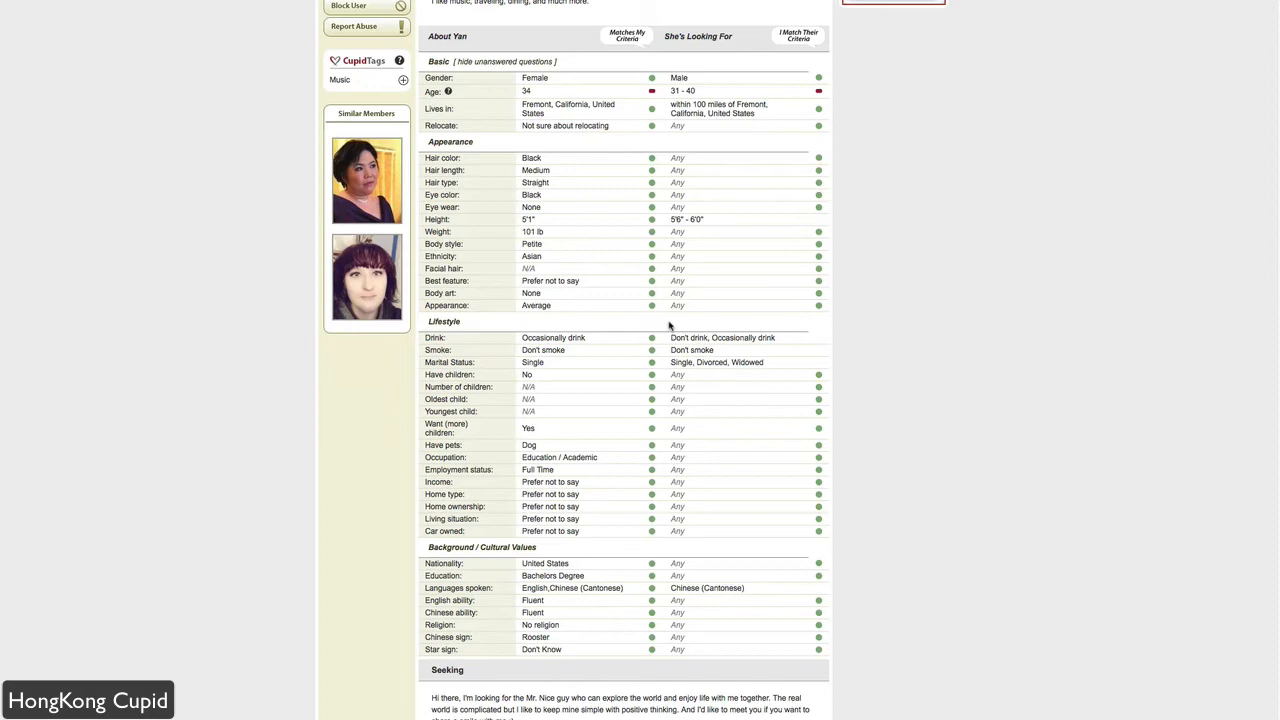
pyautogui.scroll(3)
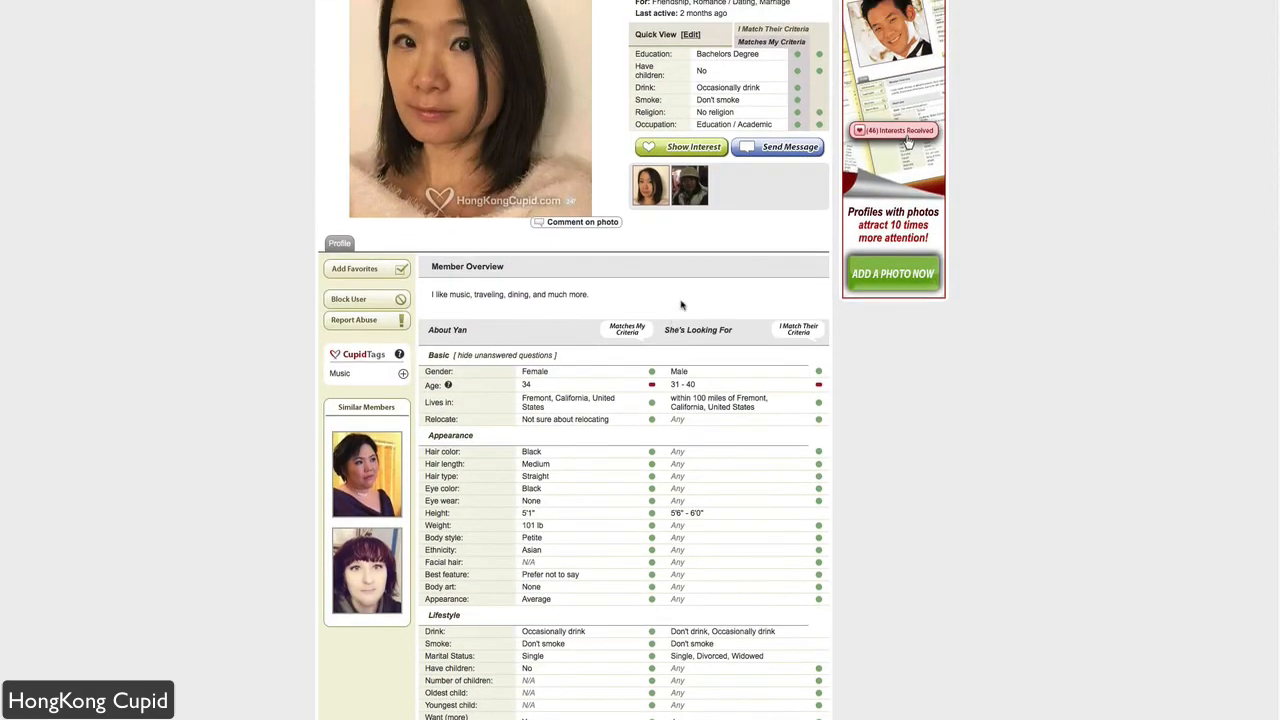
pyautogui.scroll(3)
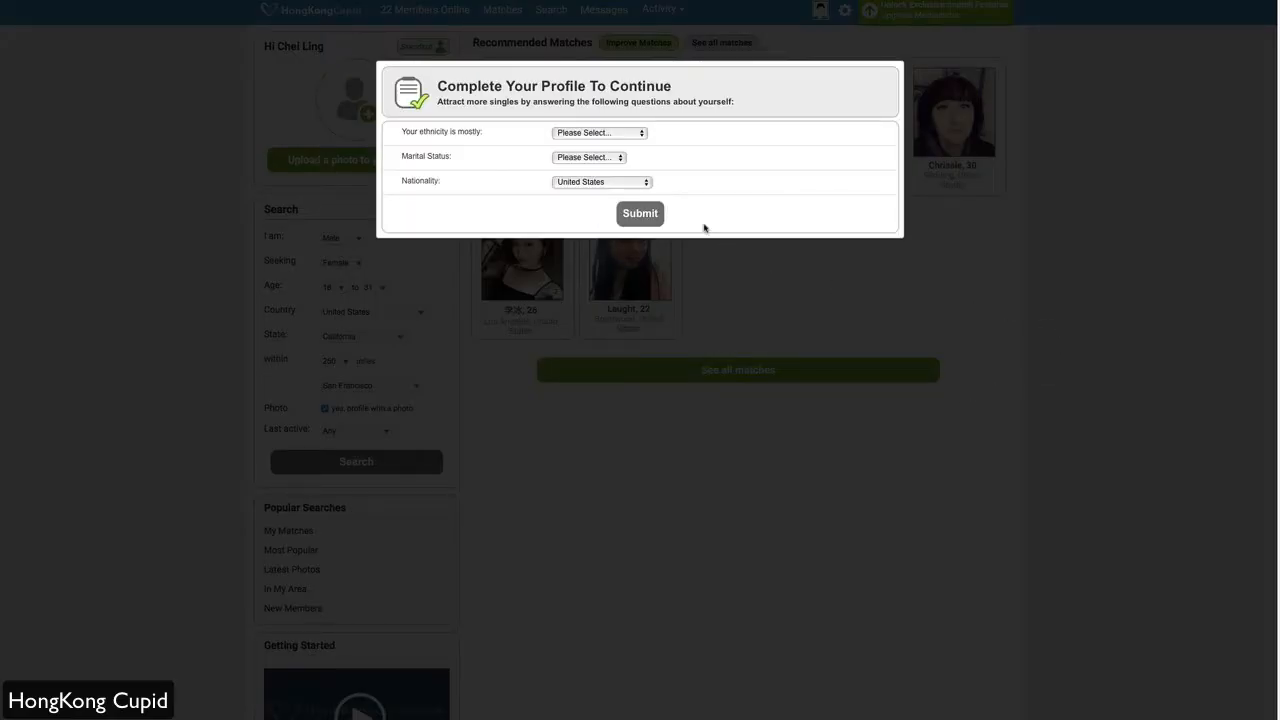
# - Submit the ethnicity, marital status and nationality answers and close the updated notice
pyautogui.click(600, 132)
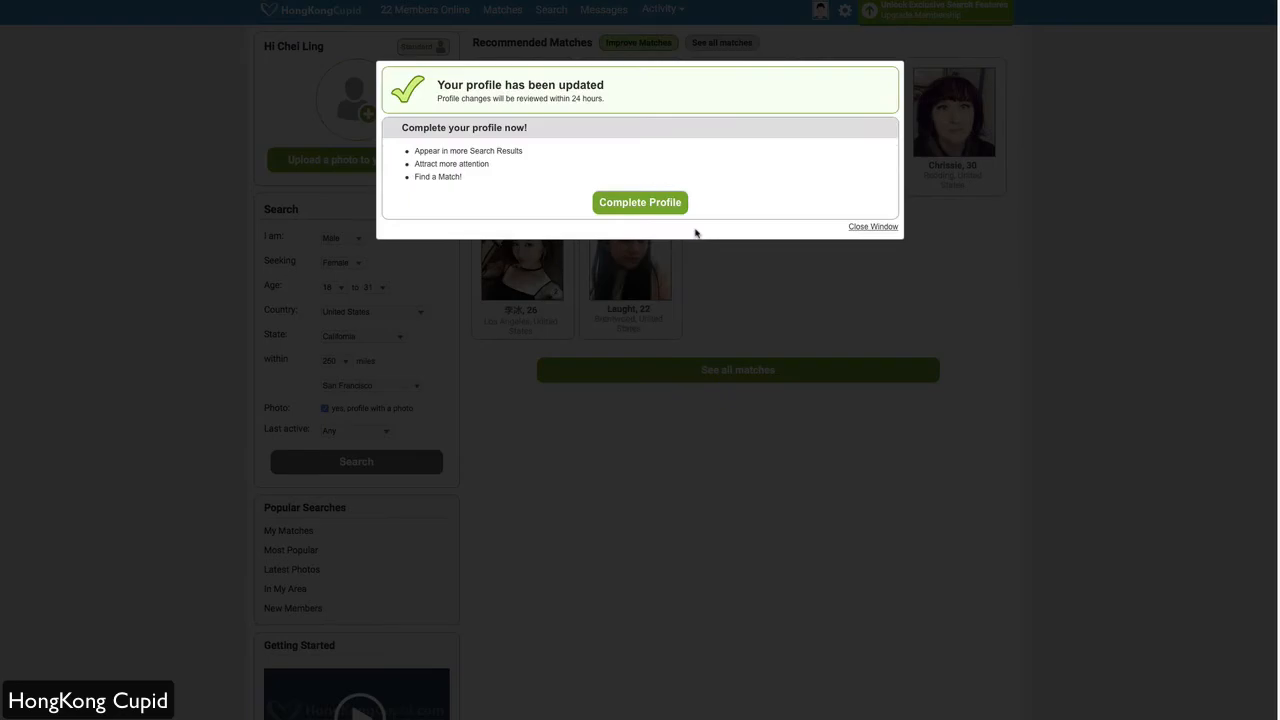
pyautogui.click(872, 226)
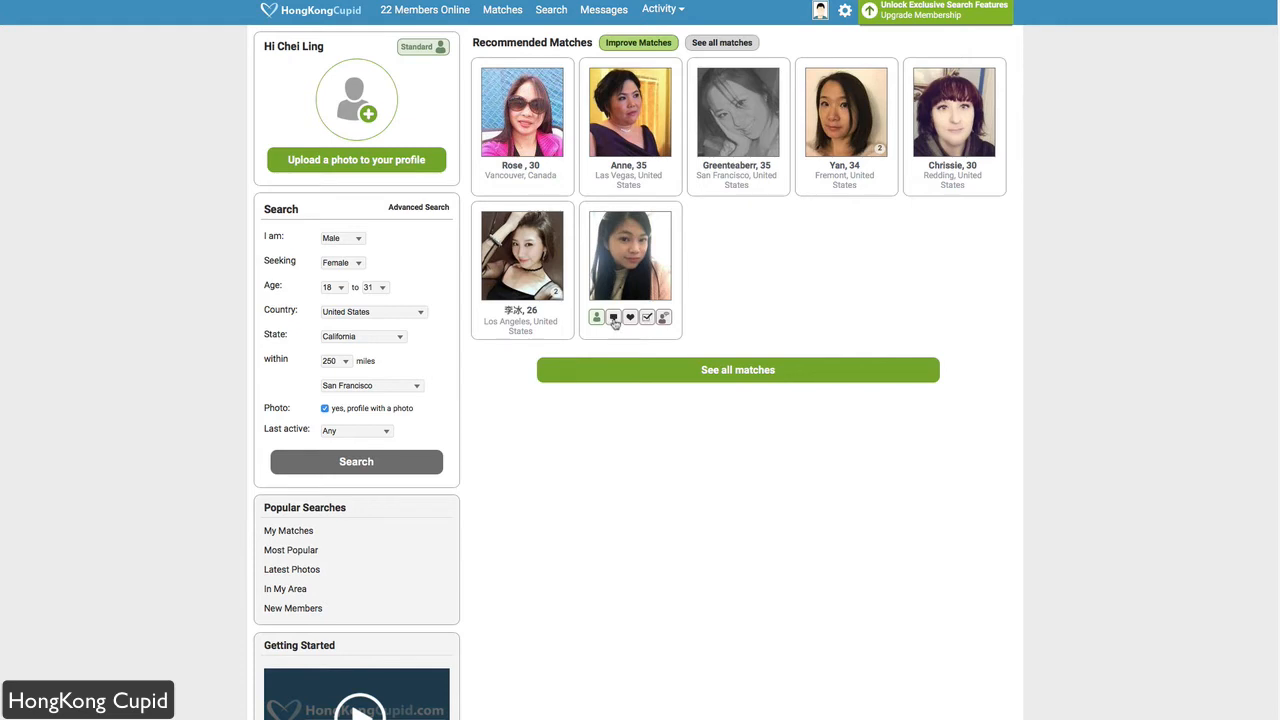
pyautogui.moveTo(632, 316)
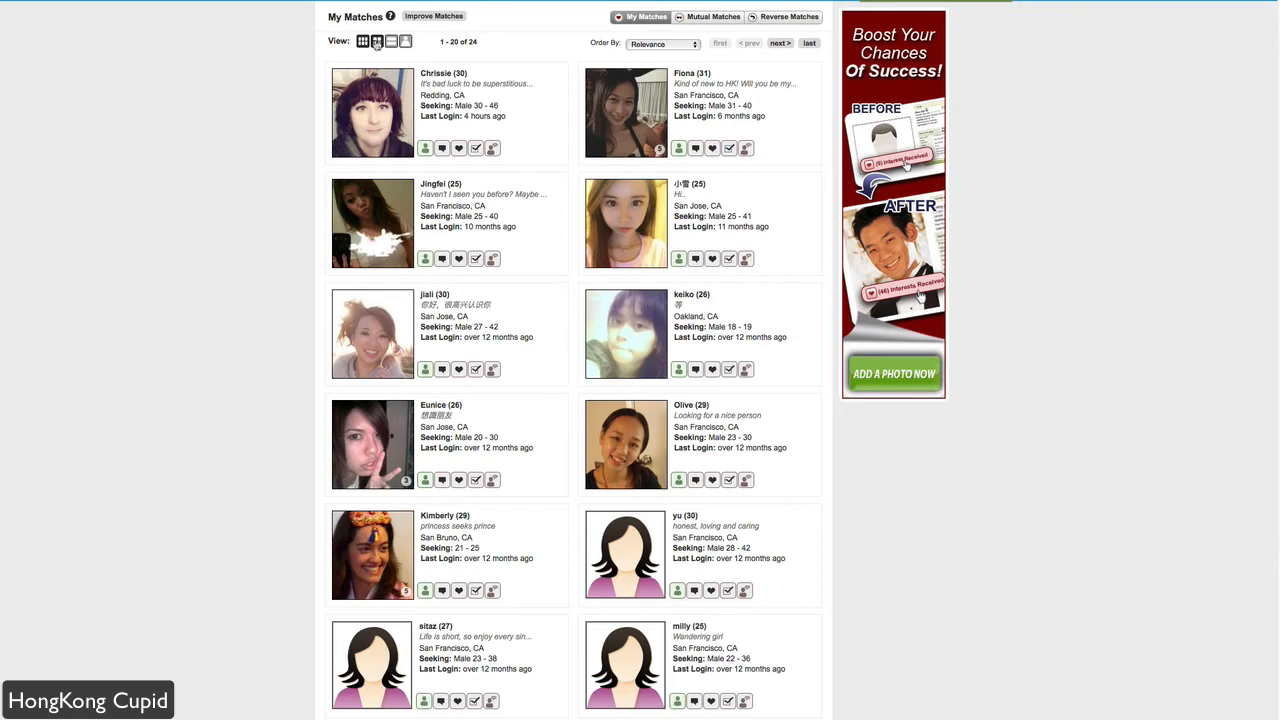
# - Show My Matches as a photo grid, then with each member's profile description
pyautogui.click(366, 64)
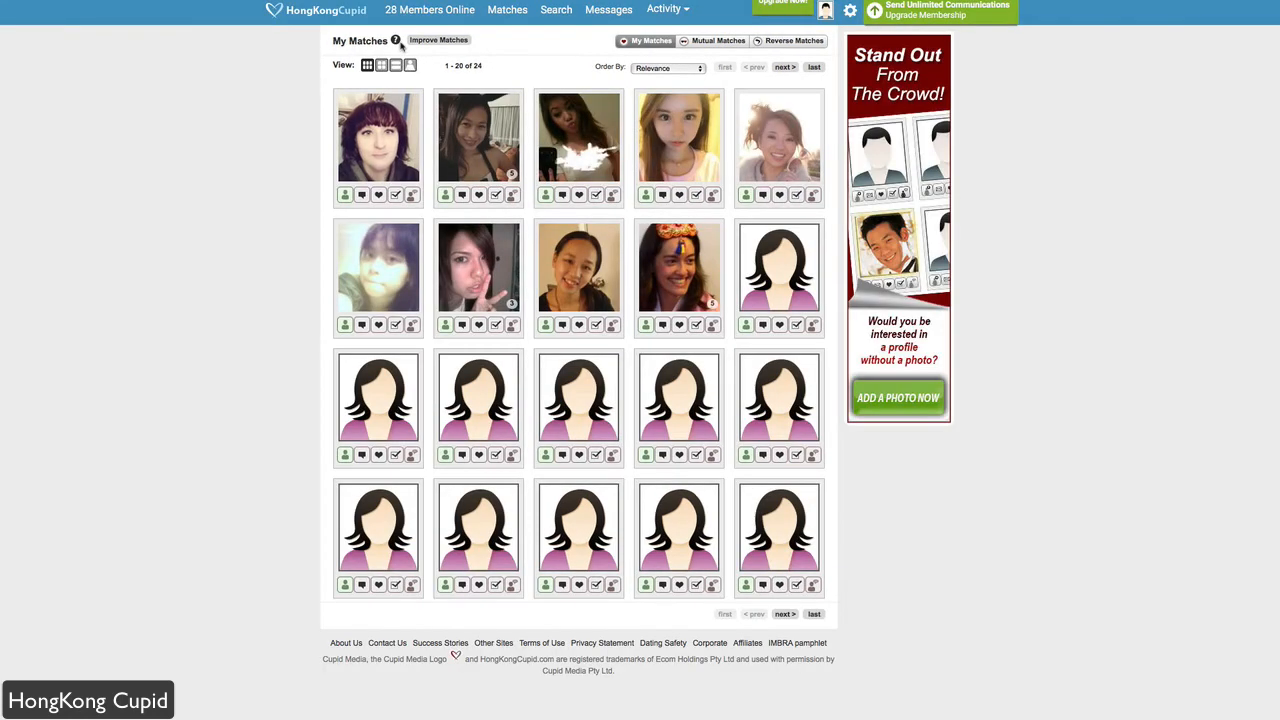
pyautogui.moveTo(484, 110)
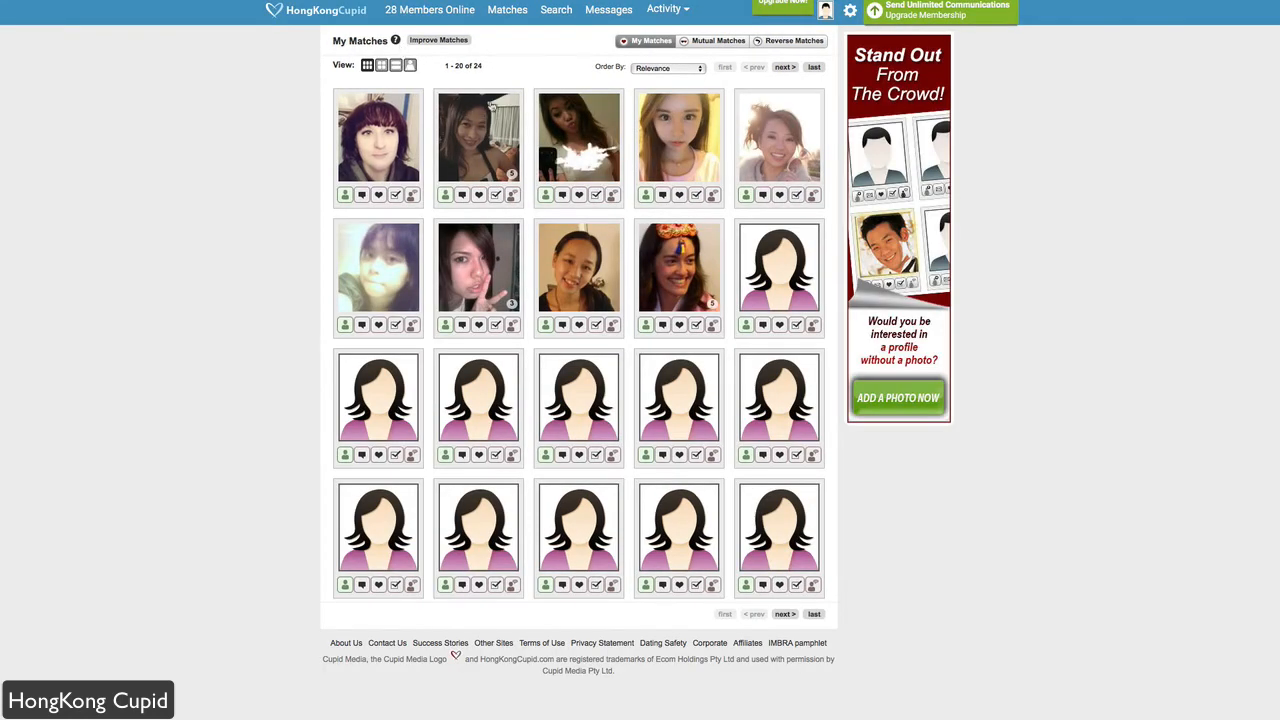
pyautogui.click(380, 64)
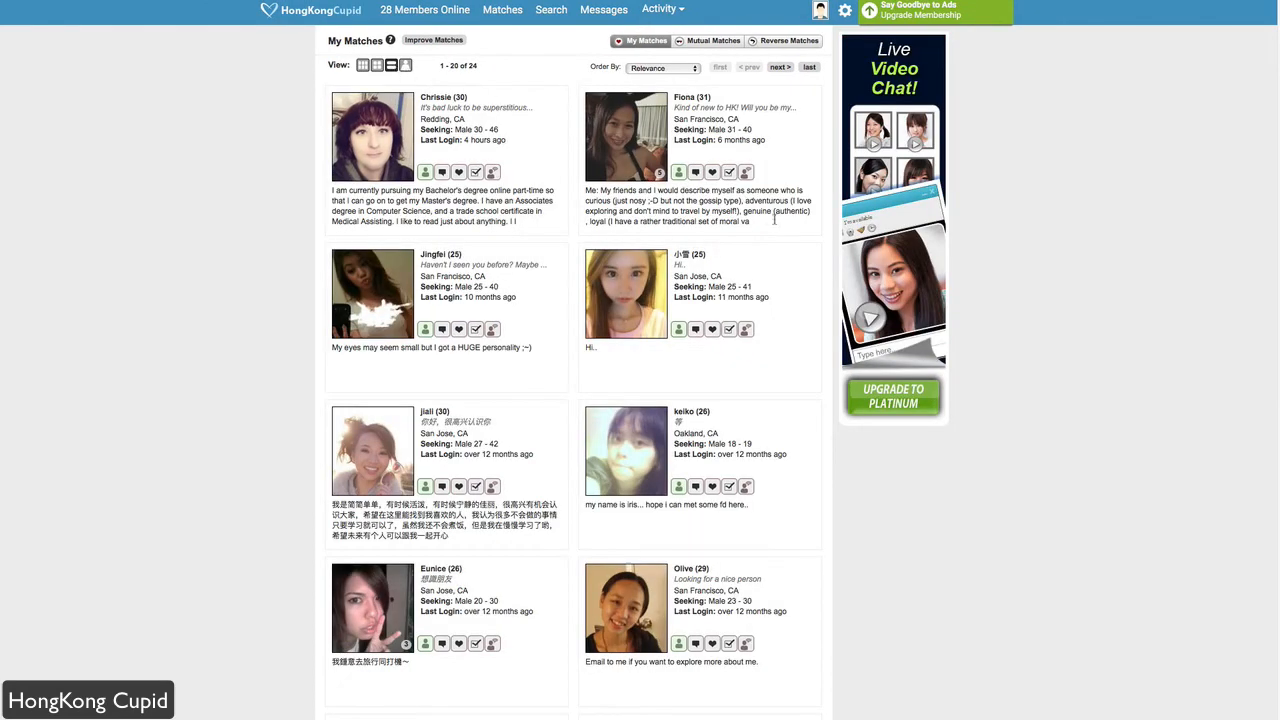
pyautogui.moveTo(564, 232)
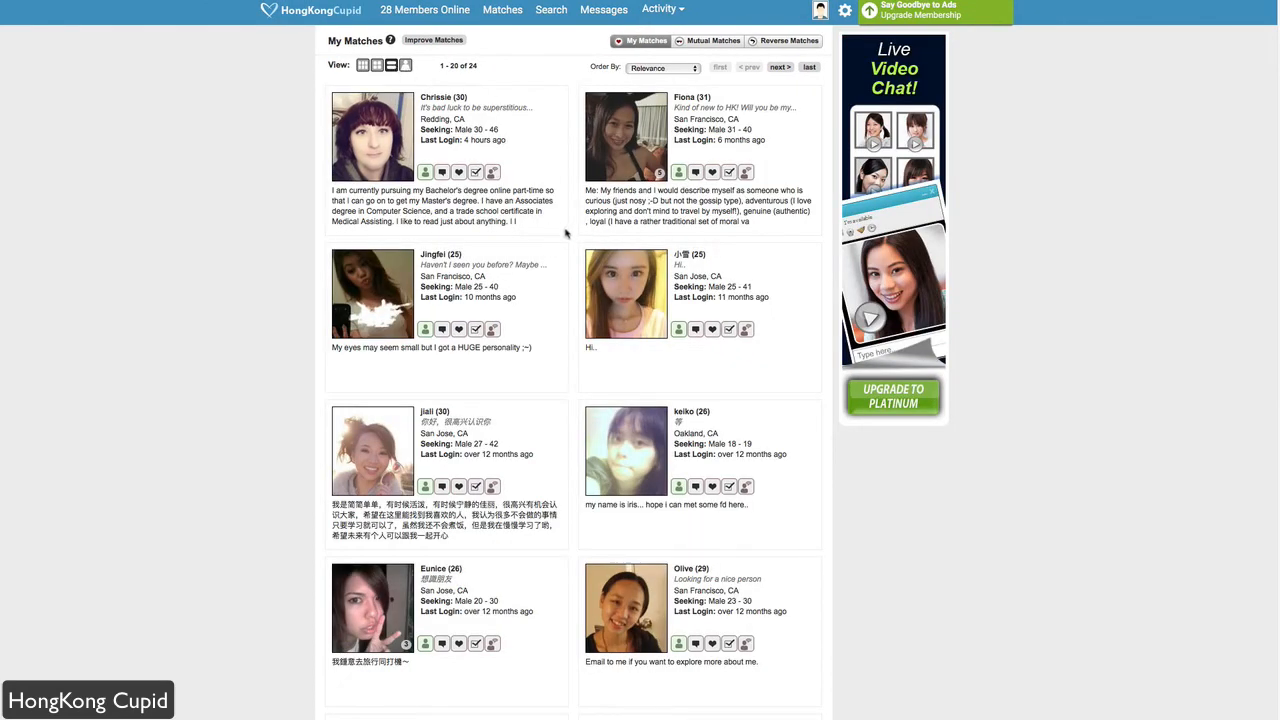
pyautogui.moveTo(552, 14)
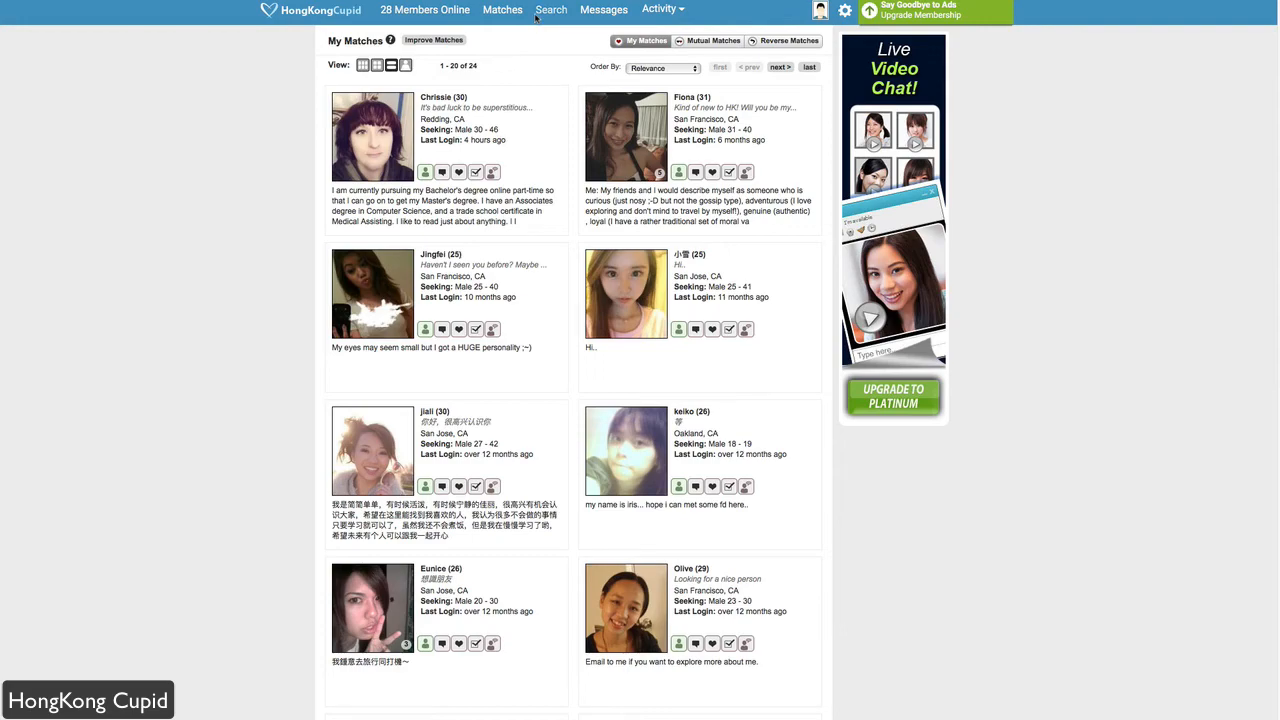
# - Review the Advanced Search criteria sections top to bottom, leaving defaults untouched
pyautogui.click(552, 8)
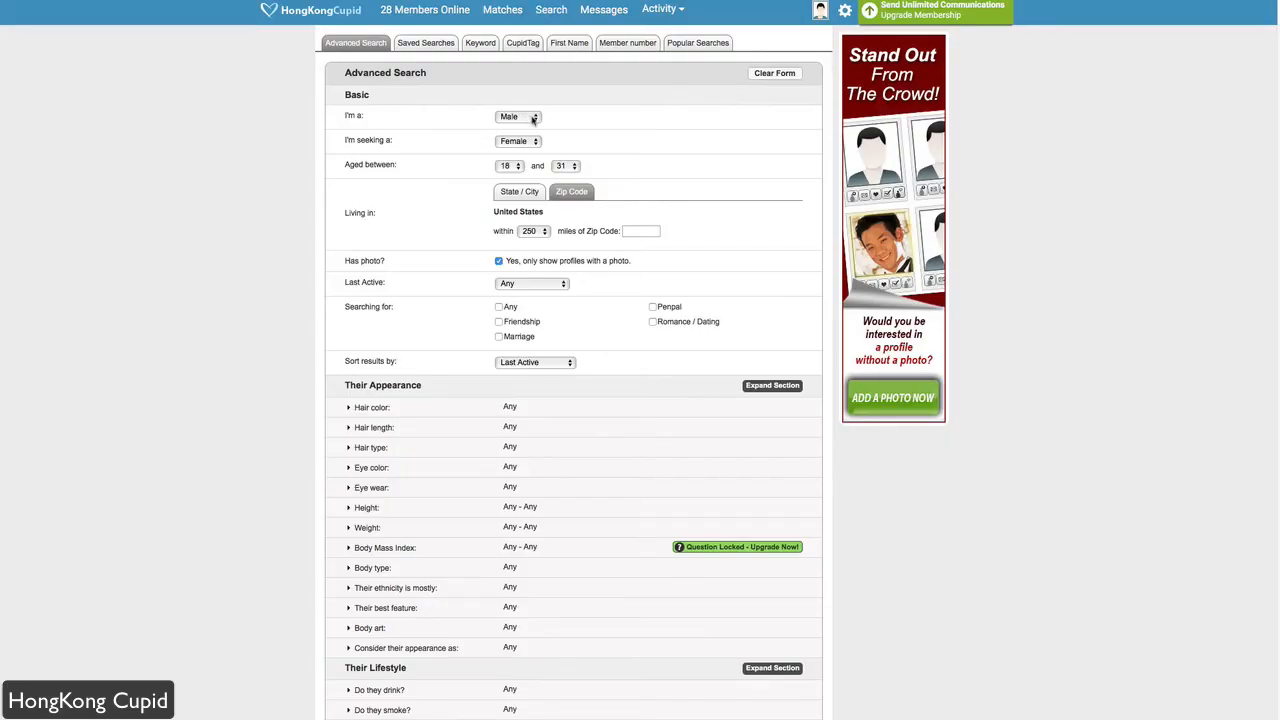
pyautogui.moveTo(648, 116)
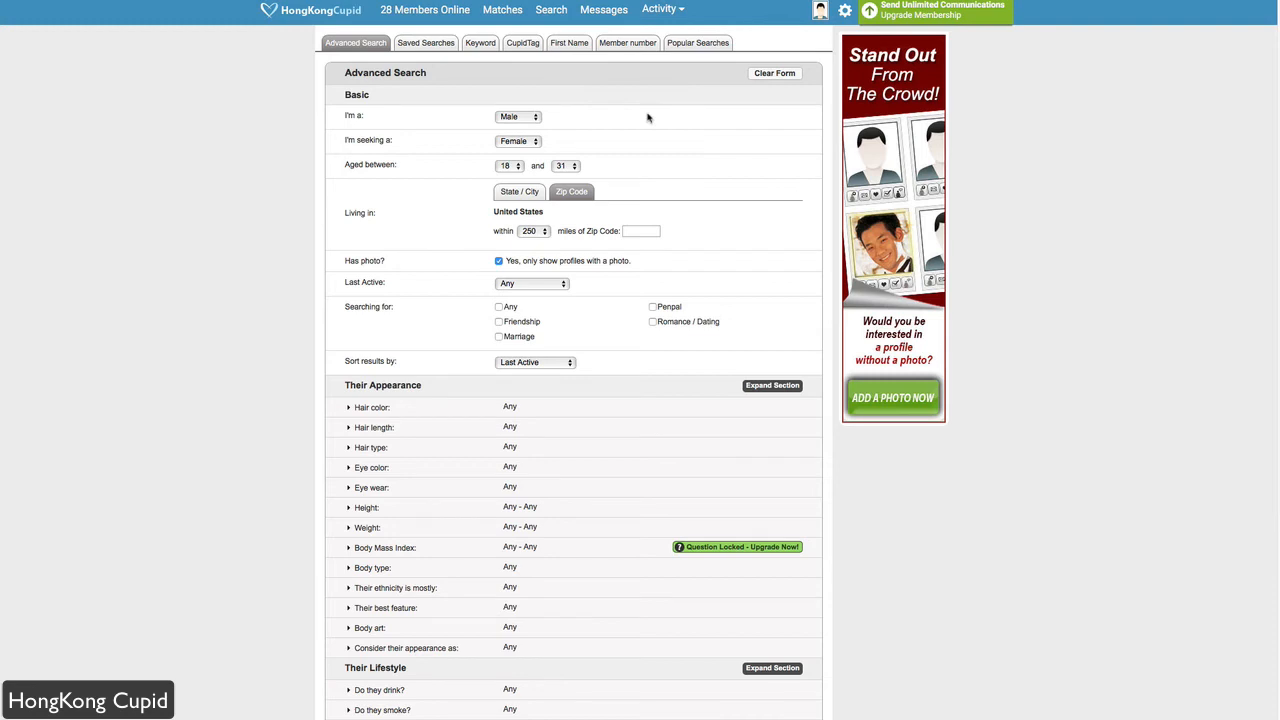
pyautogui.scroll(3)
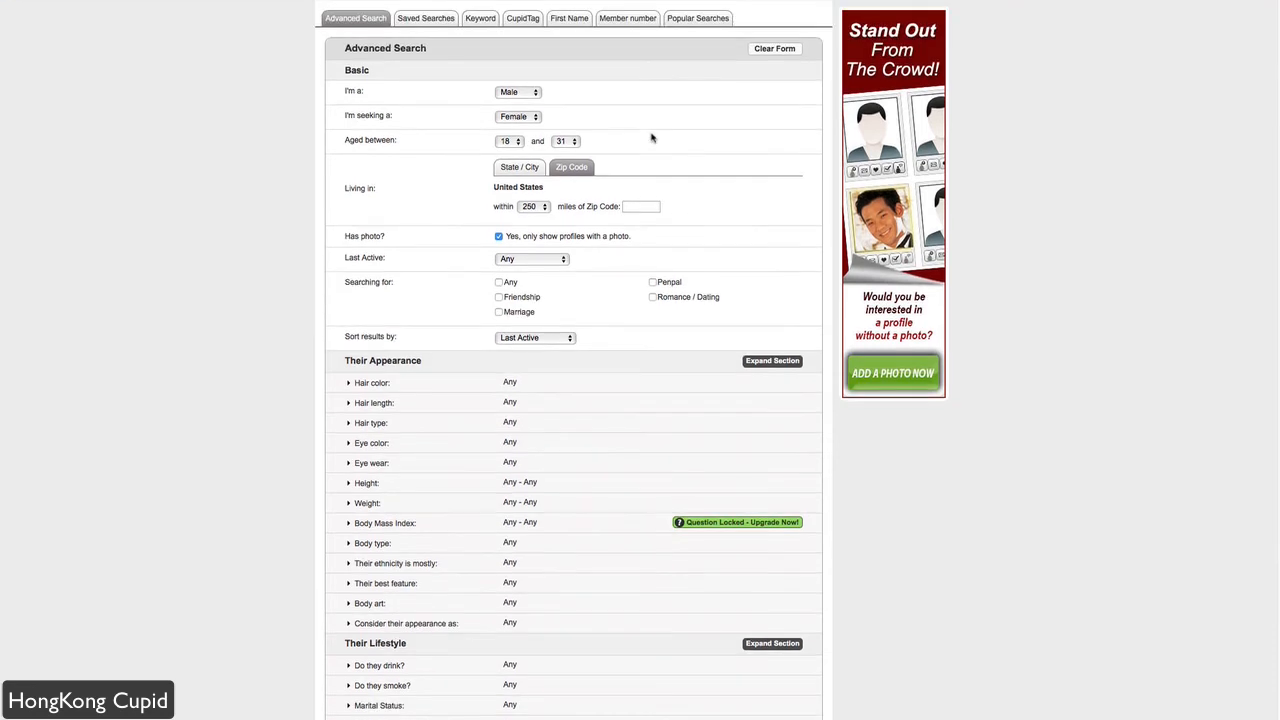
pyautogui.scroll(-3)
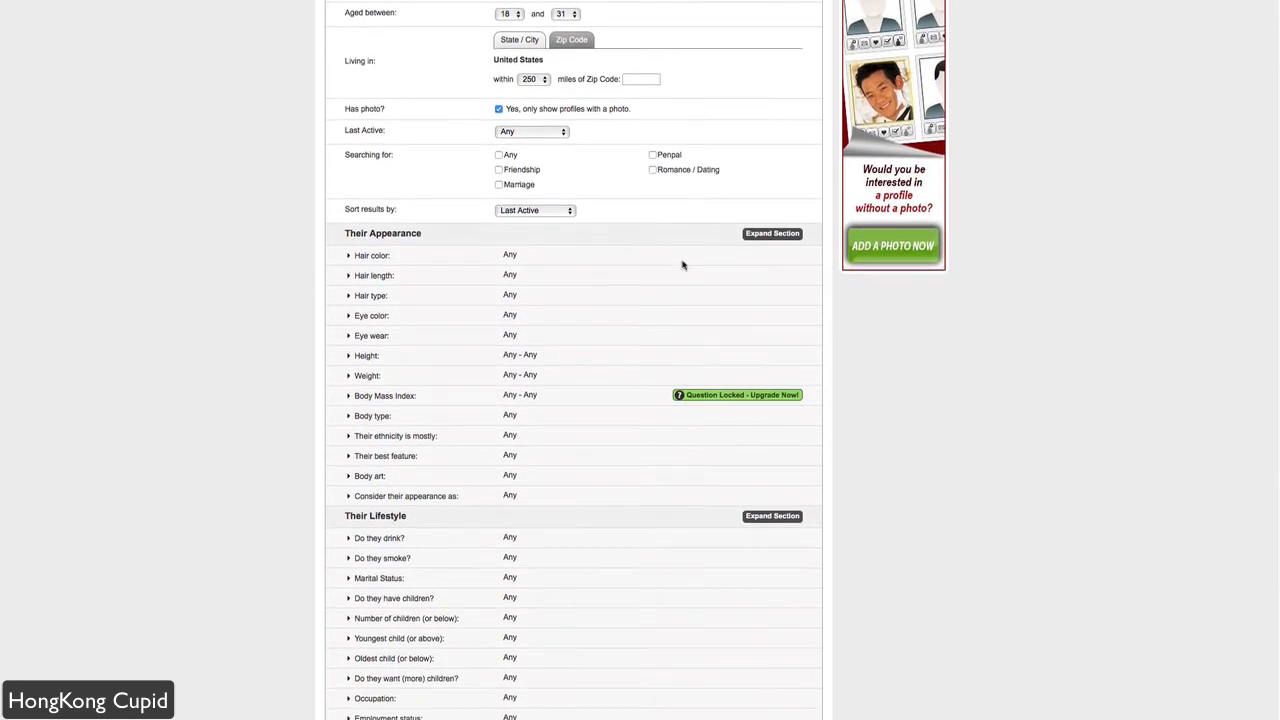
pyautogui.scroll(-3)
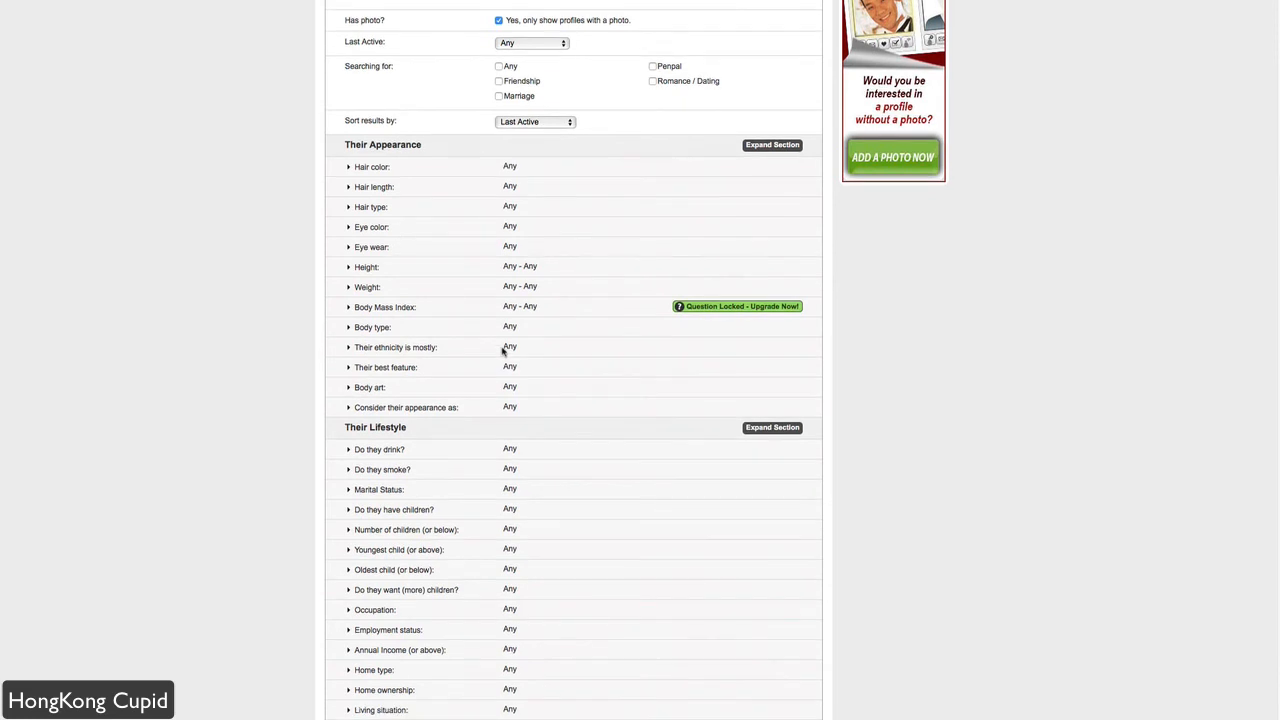
pyautogui.scroll(-3)
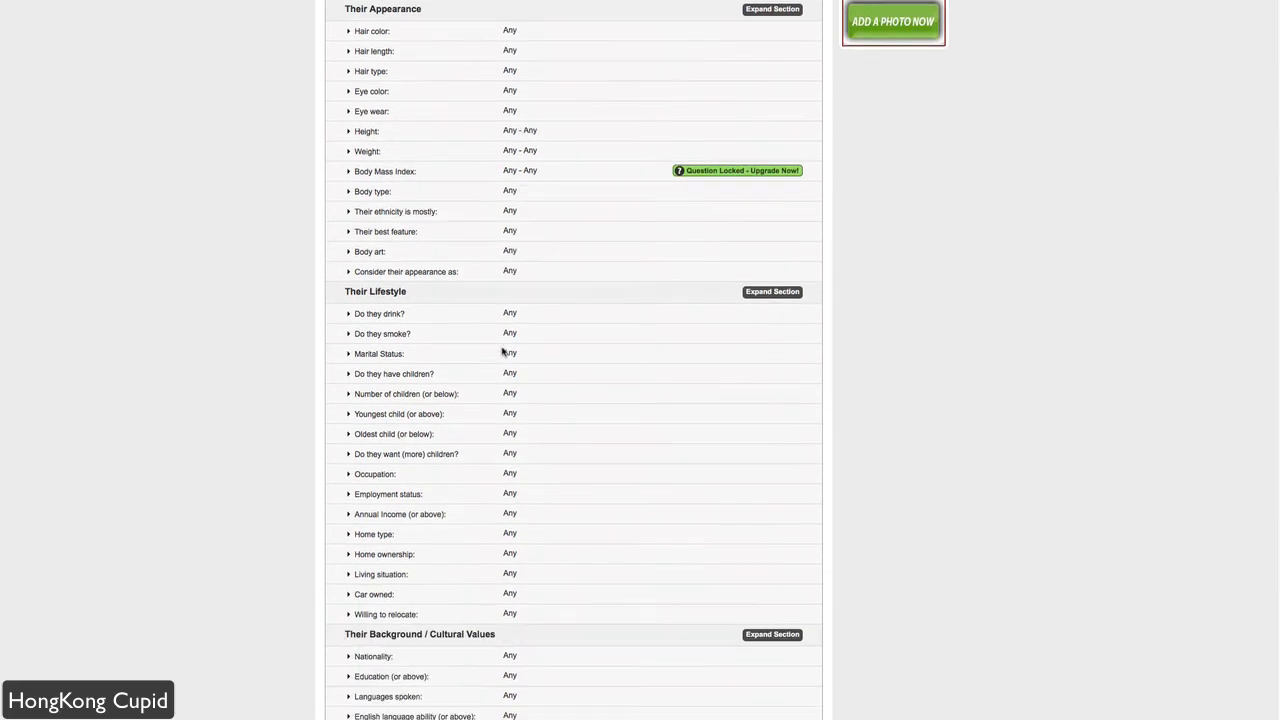
pyautogui.scroll(3)
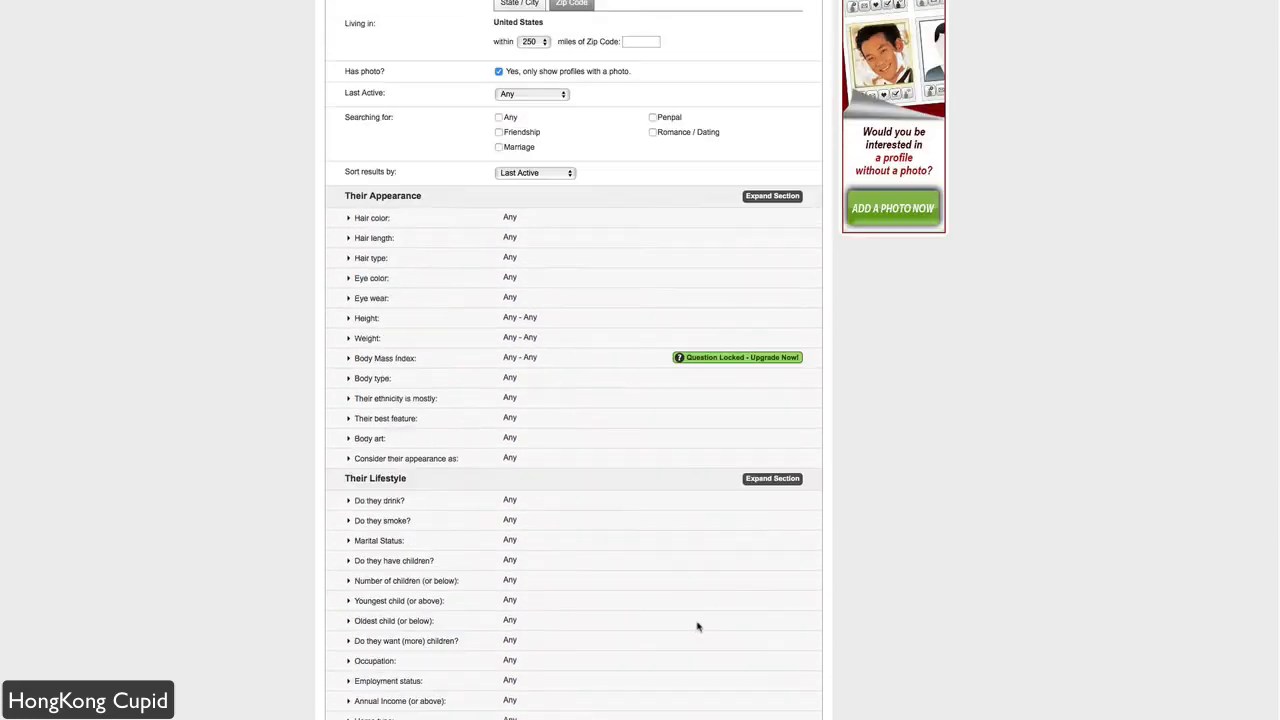
pyautogui.scroll(3)
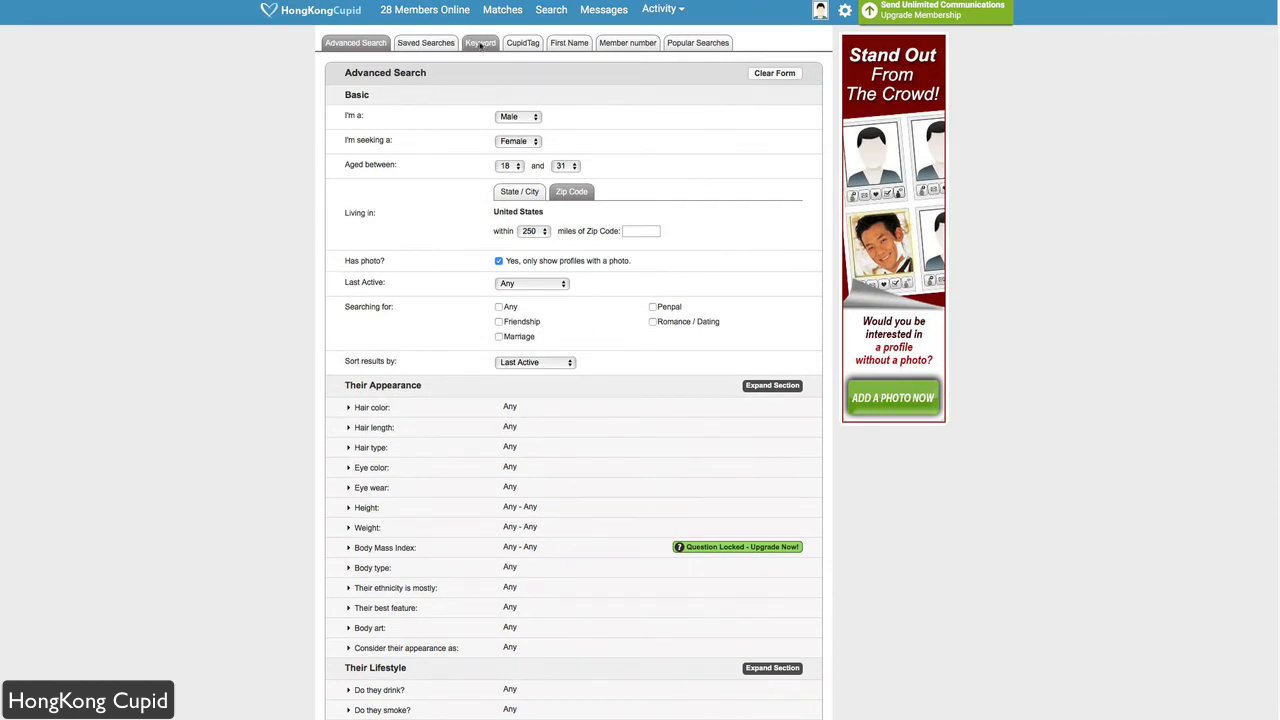
# - Glance at the Keyword and CupidTag search pages, then show the empty message inbox
pyautogui.click(480, 44)
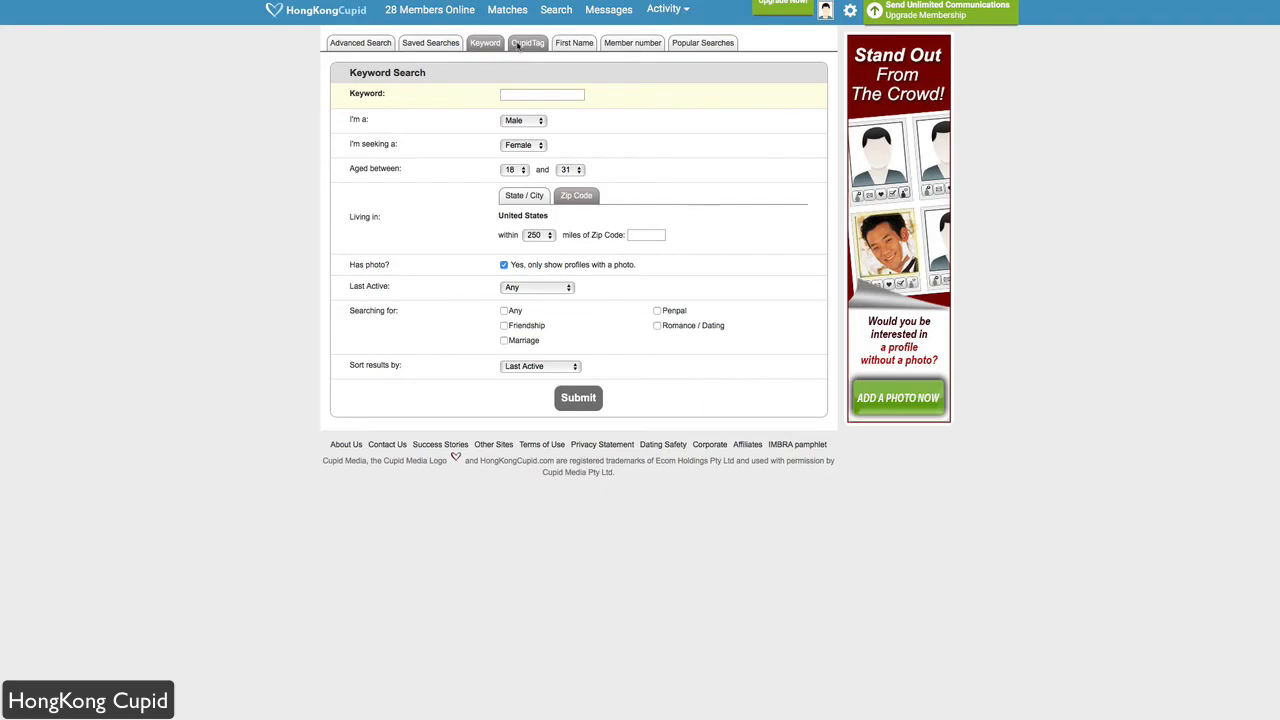
pyautogui.click(528, 42)
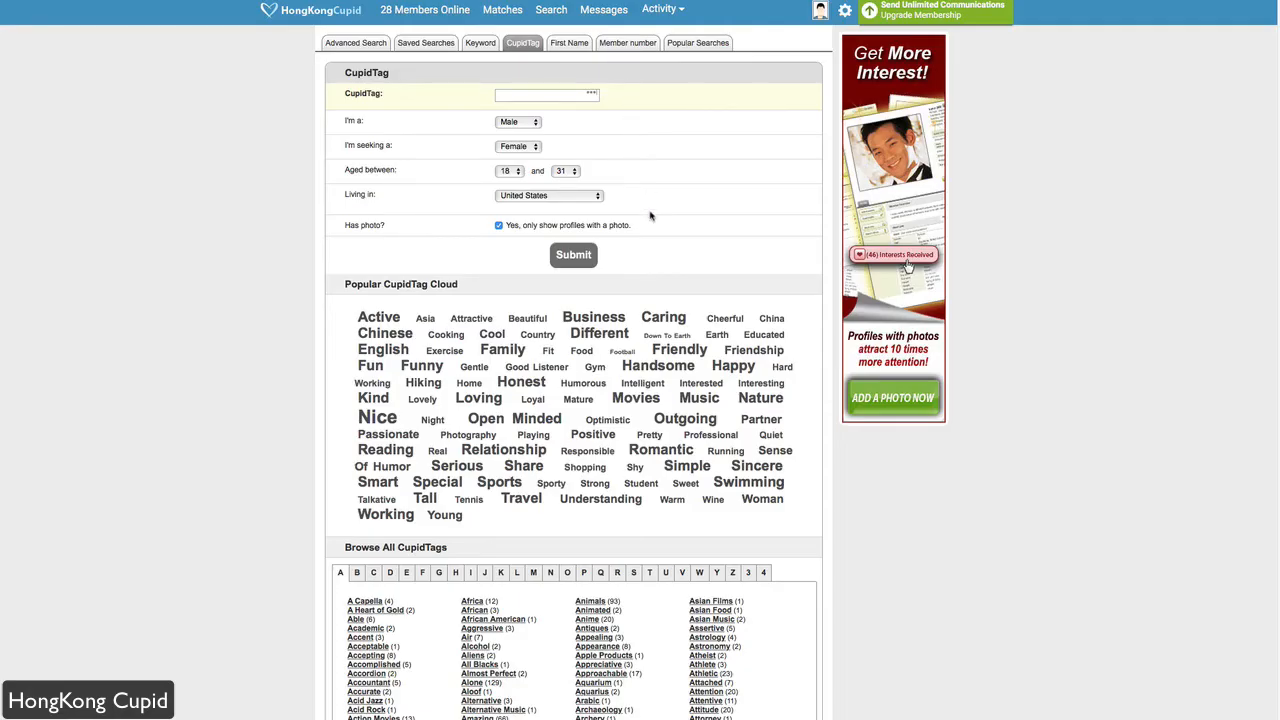
pyautogui.moveTo(696, 216)
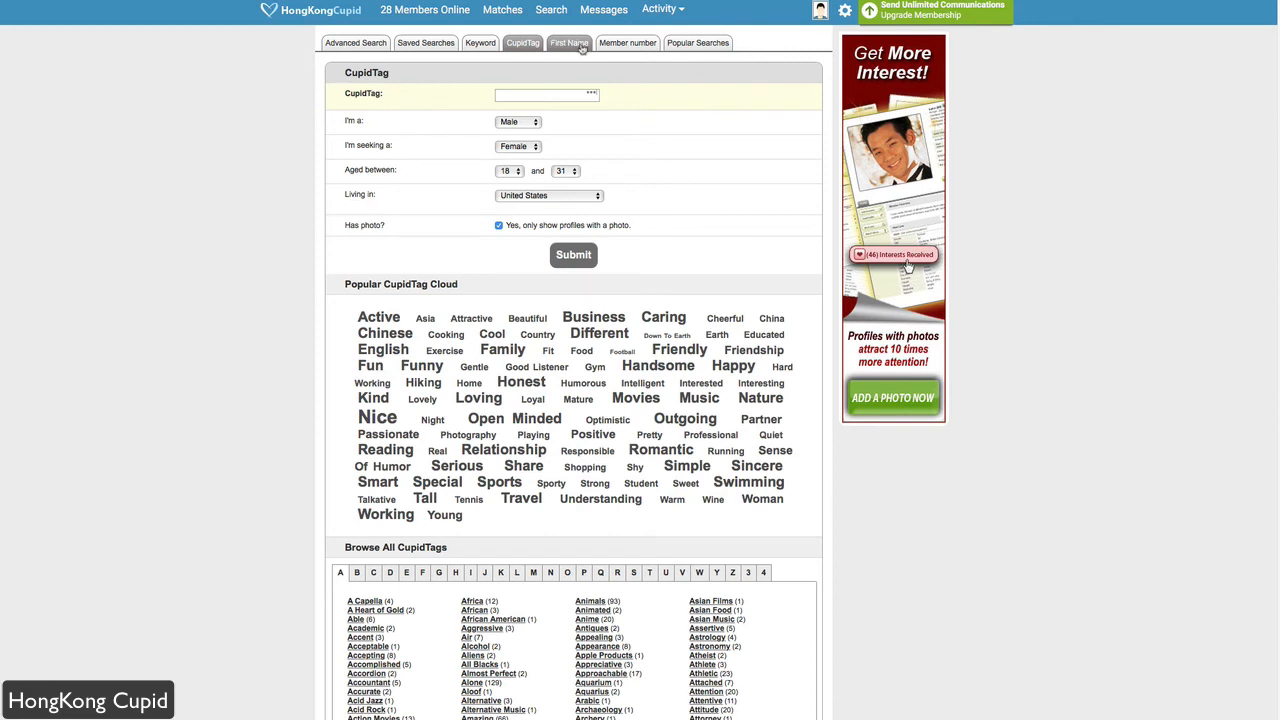
pyautogui.moveTo(668, 56)
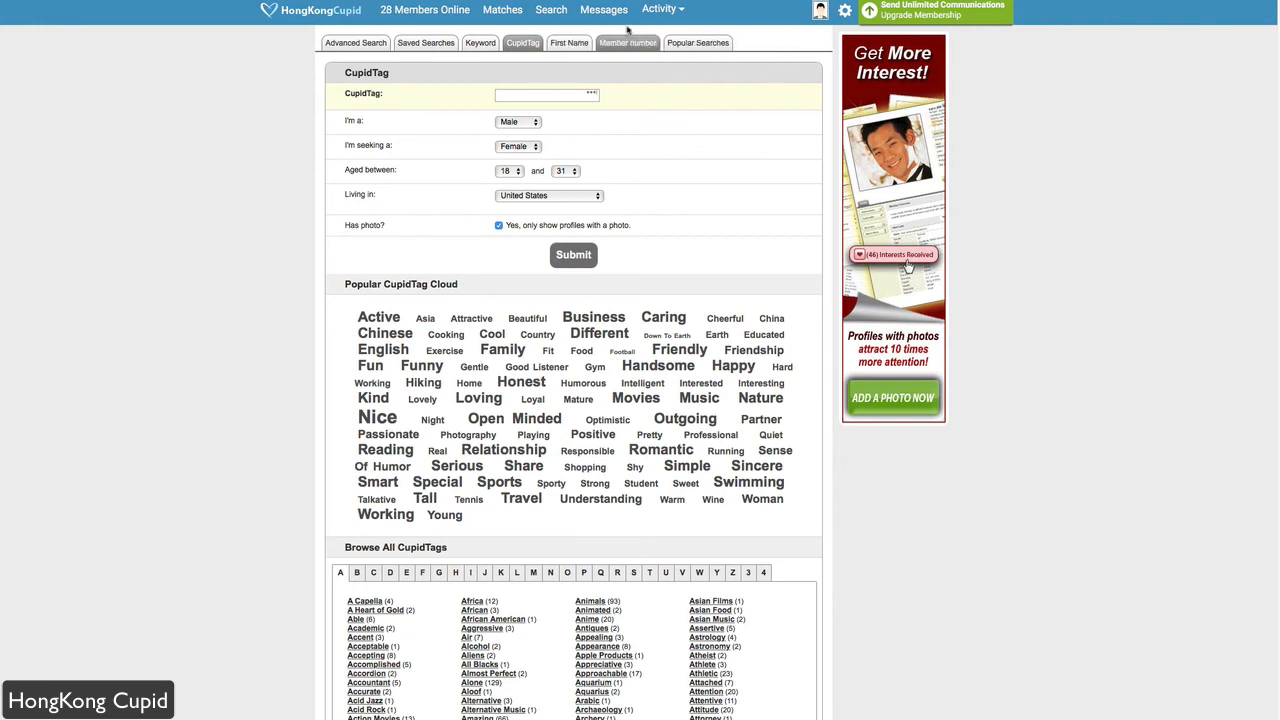
pyautogui.click(604, 8)
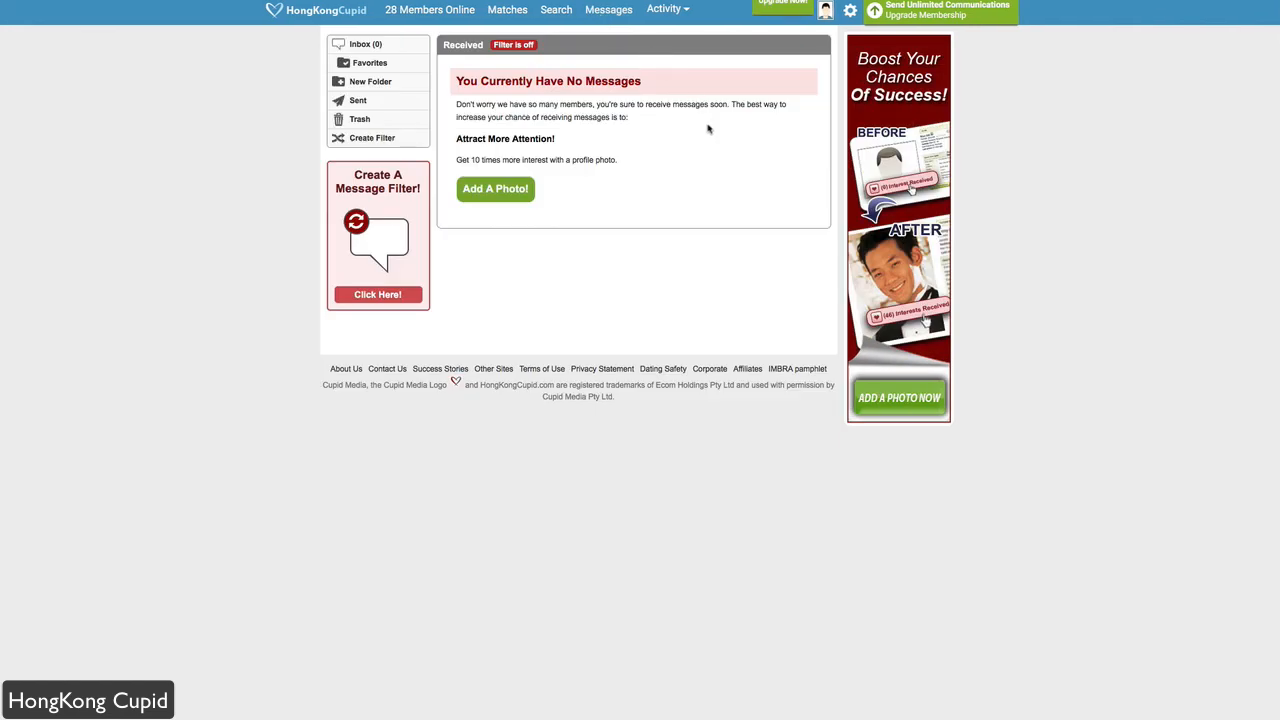
pyautogui.moveTo(670, 32)
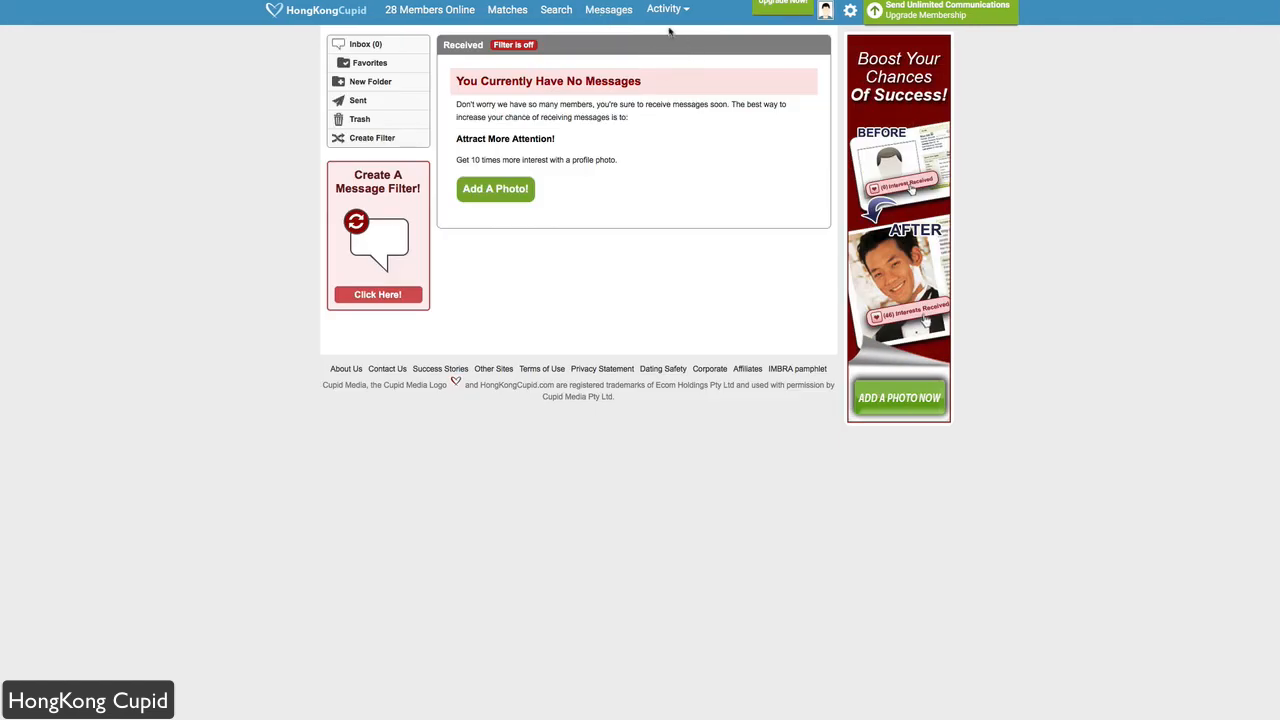
# - From the Activity menu, list Profiles I Viewed, showing Yan from Fremont
pyautogui.click(664, 8)
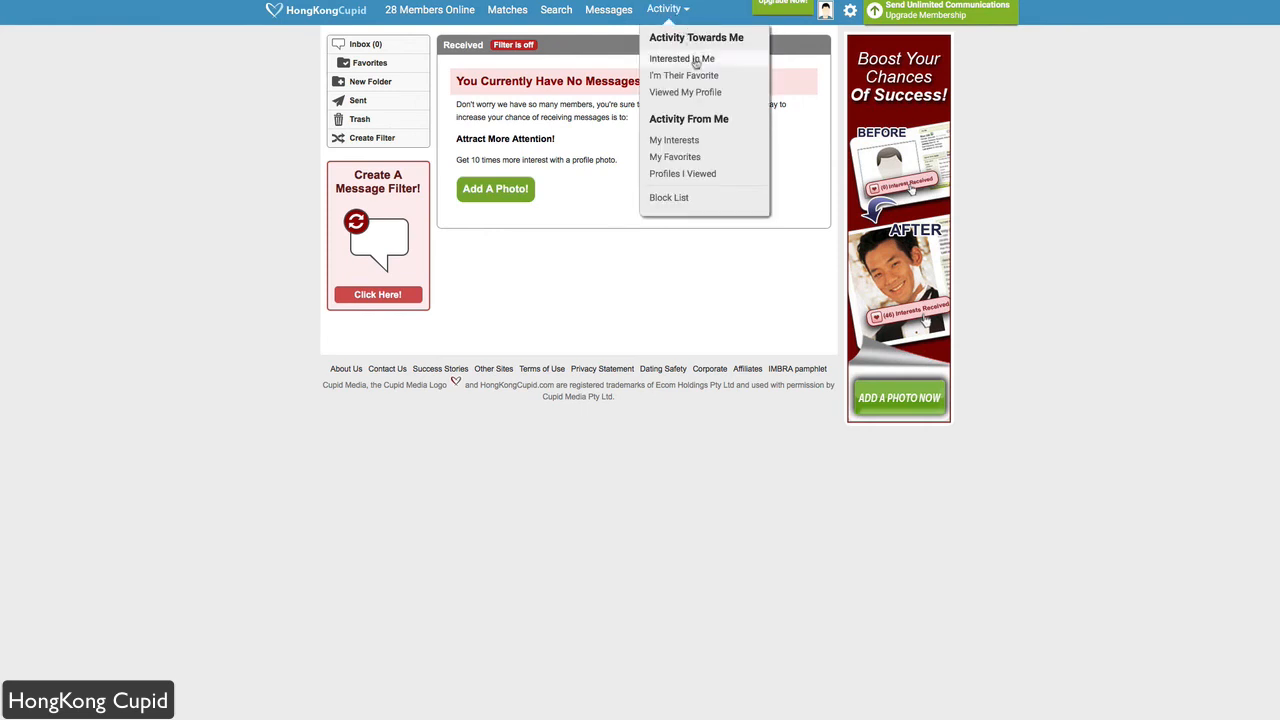
pyautogui.moveTo(696, 86)
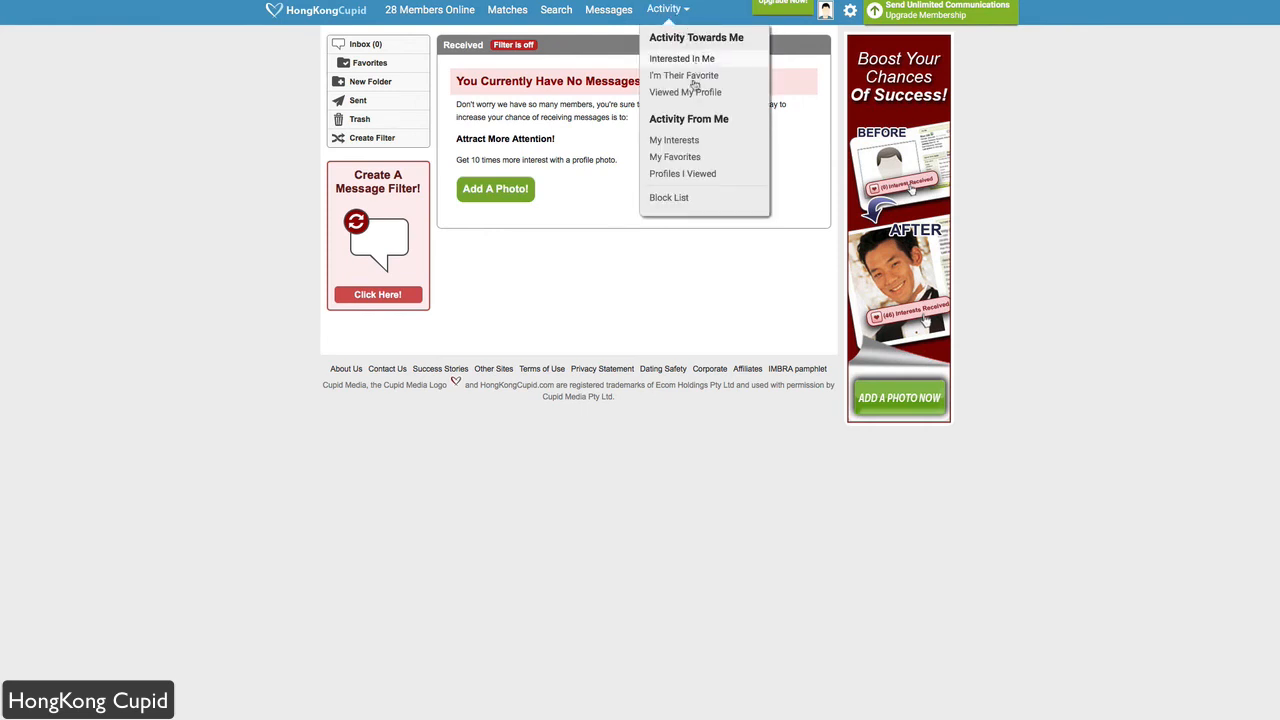
pyautogui.moveTo(752, 180)
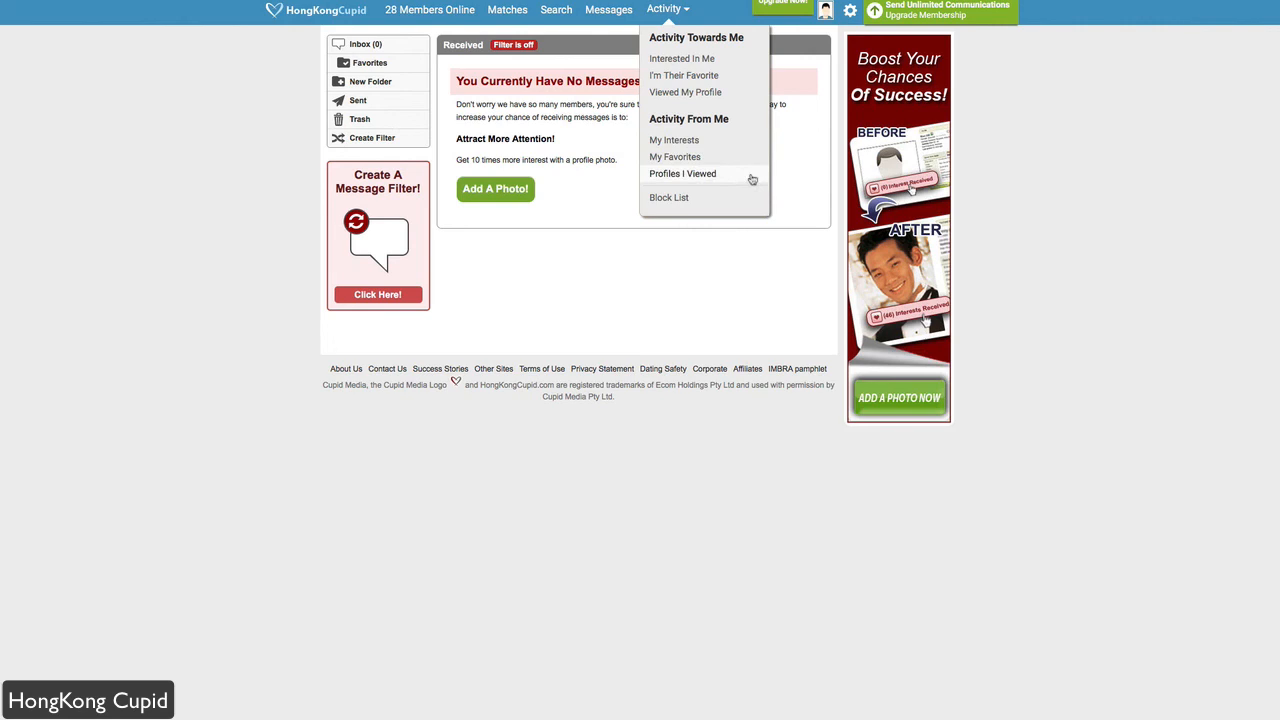
pyautogui.click(682, 174)
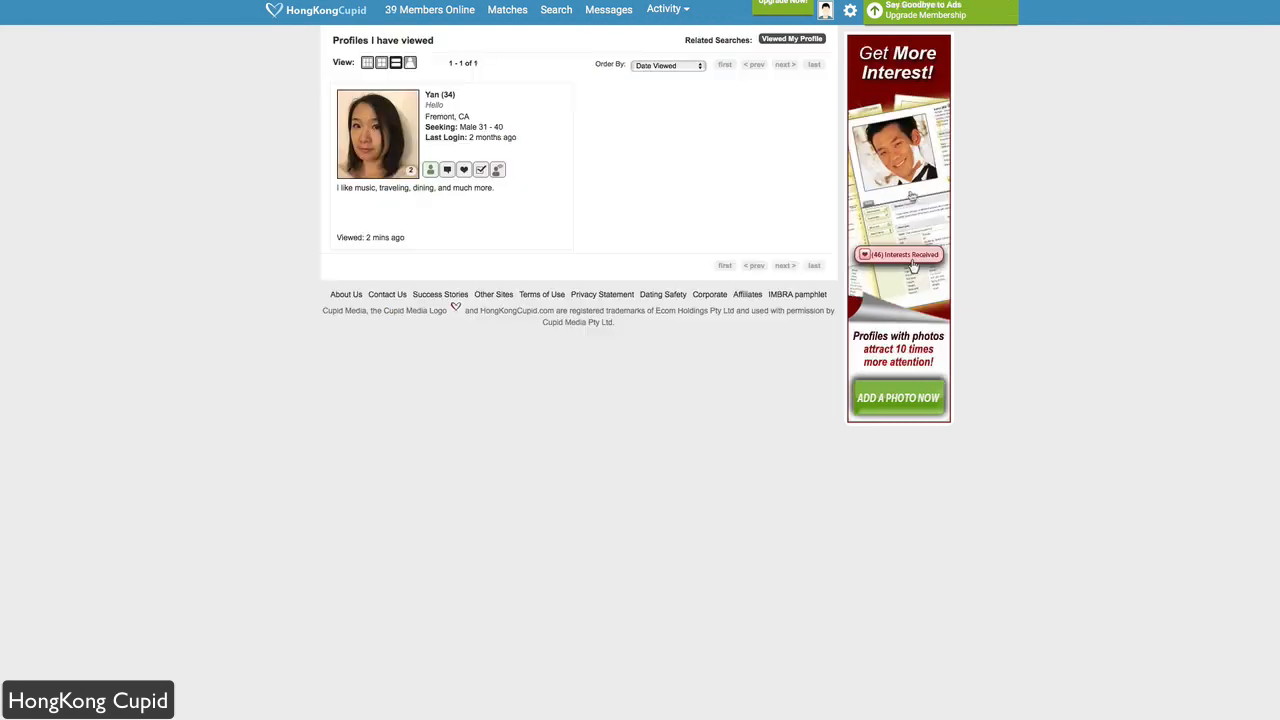
pyautogui.moveTo(396, 148)
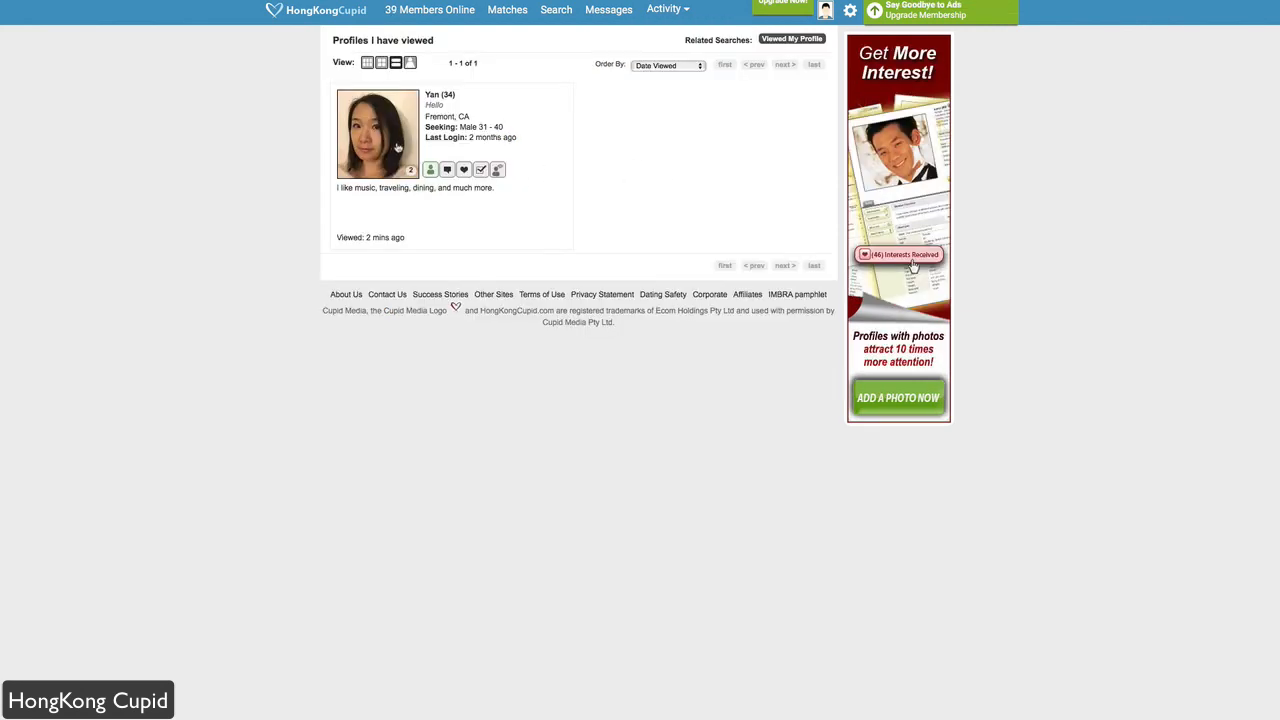
# - Reopen the Activity menu, then return to the dashboard via the HongKong Cupid logo
pyautogui.click(668, 8)
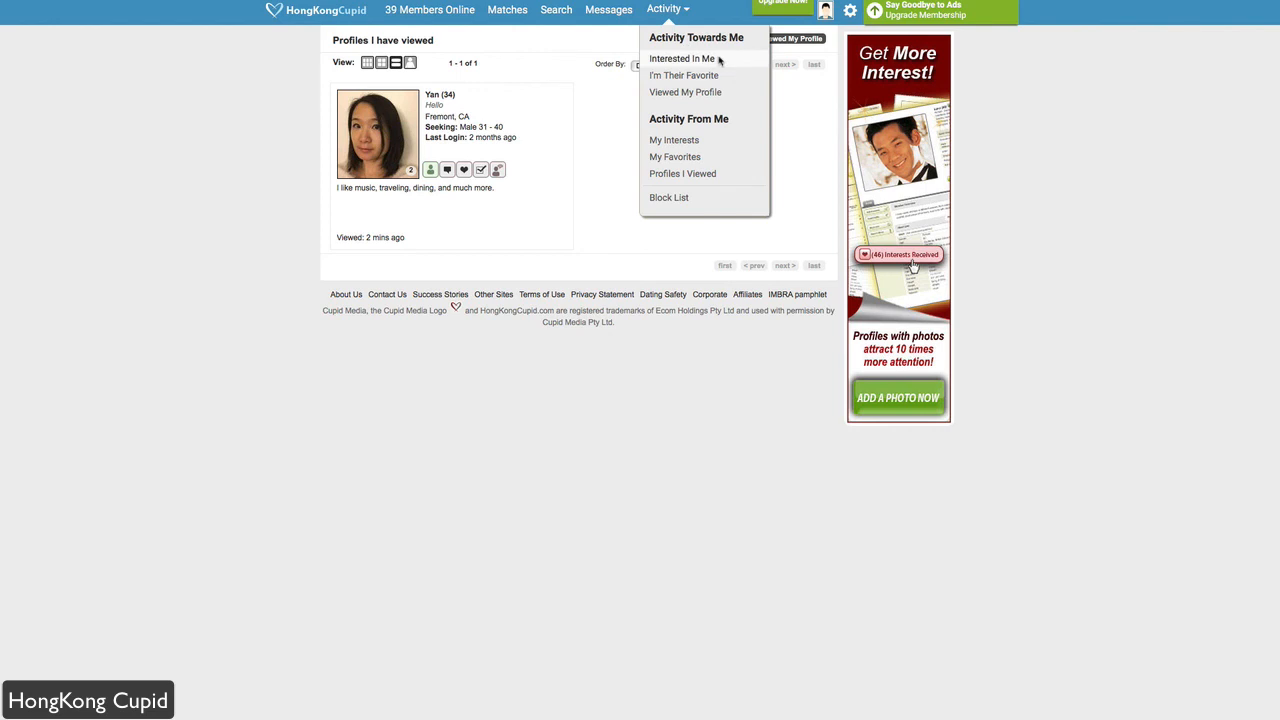
pyautogui.moveTo(344, 22)
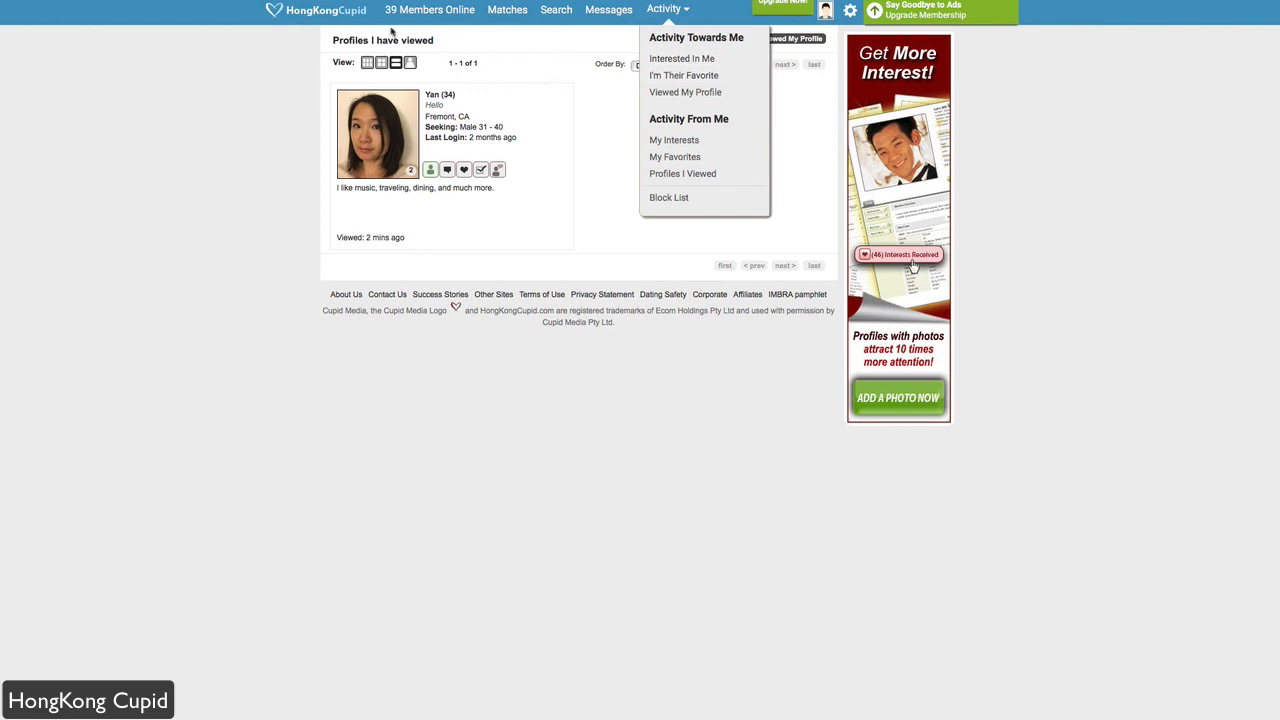
pyautogui.click(316, 10)
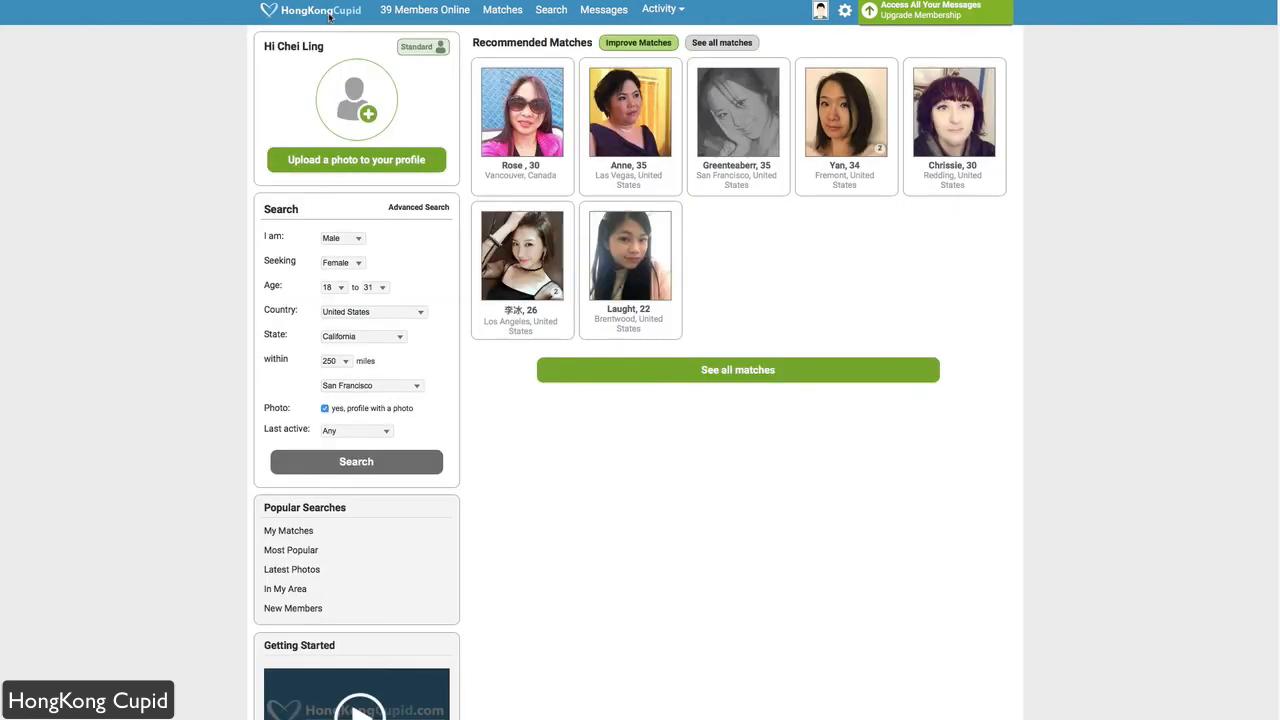